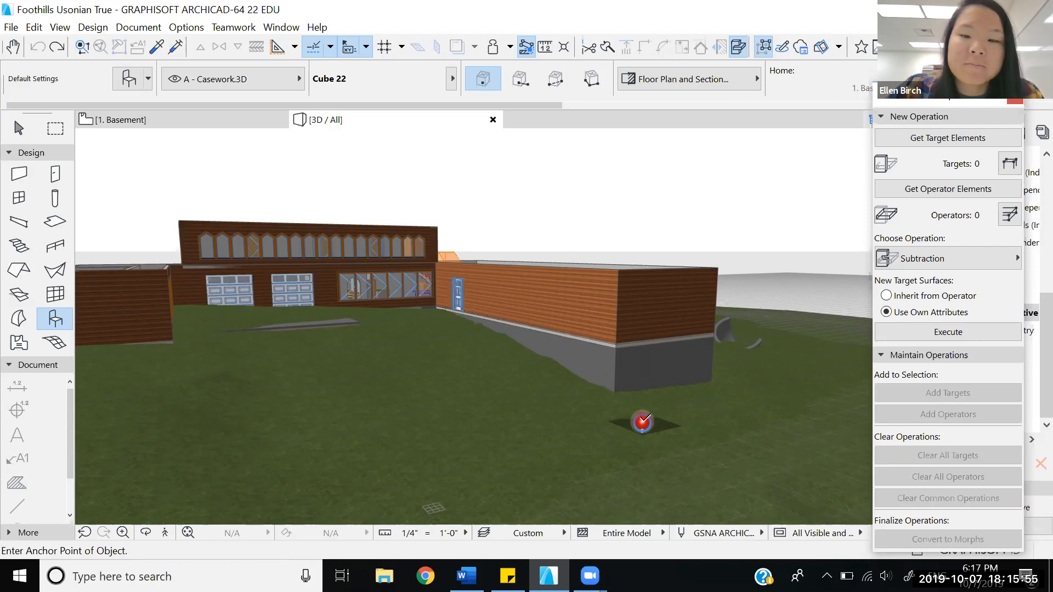
Step: Zoom the 3D view in on the three curved shells on the backyard lawn
{"action": "left_click", "coordinate": [641, 424]}
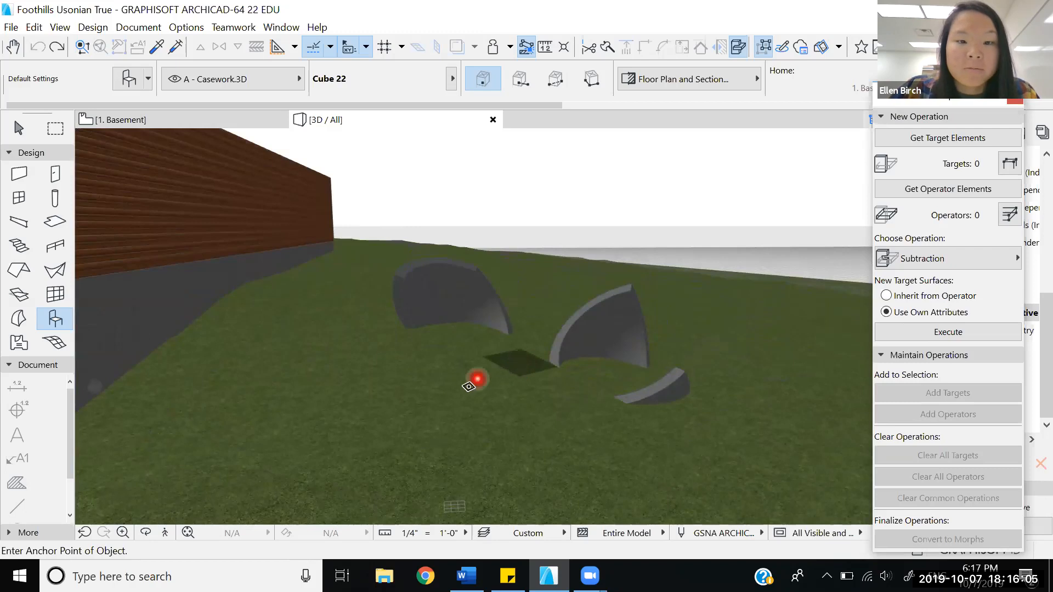
{"action": "mouse_move", "coordinate": [526, 461]}
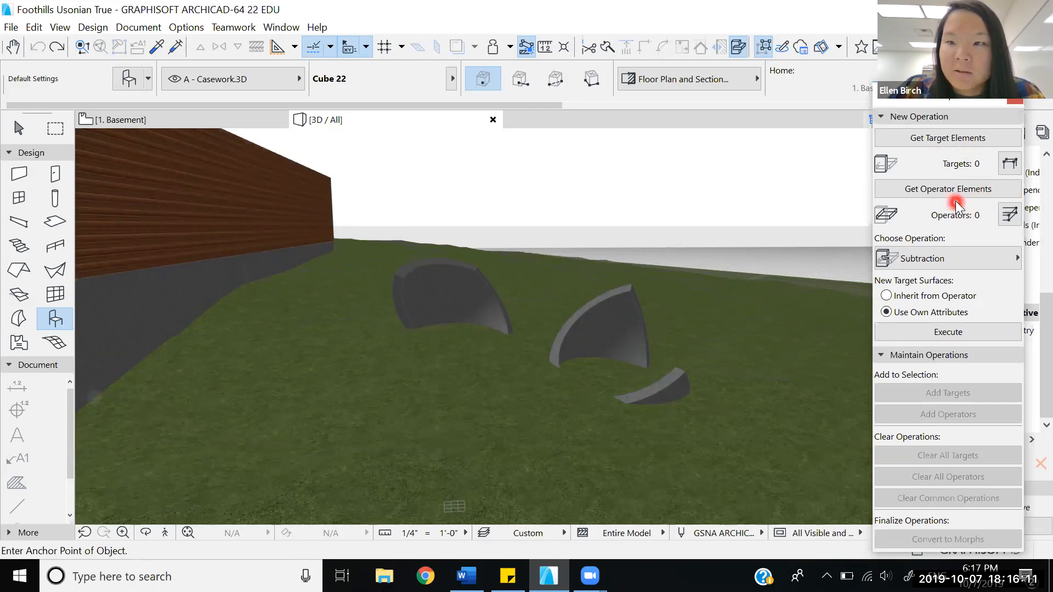
{"action": "mouse_move", "coordinate": [951, 215]}
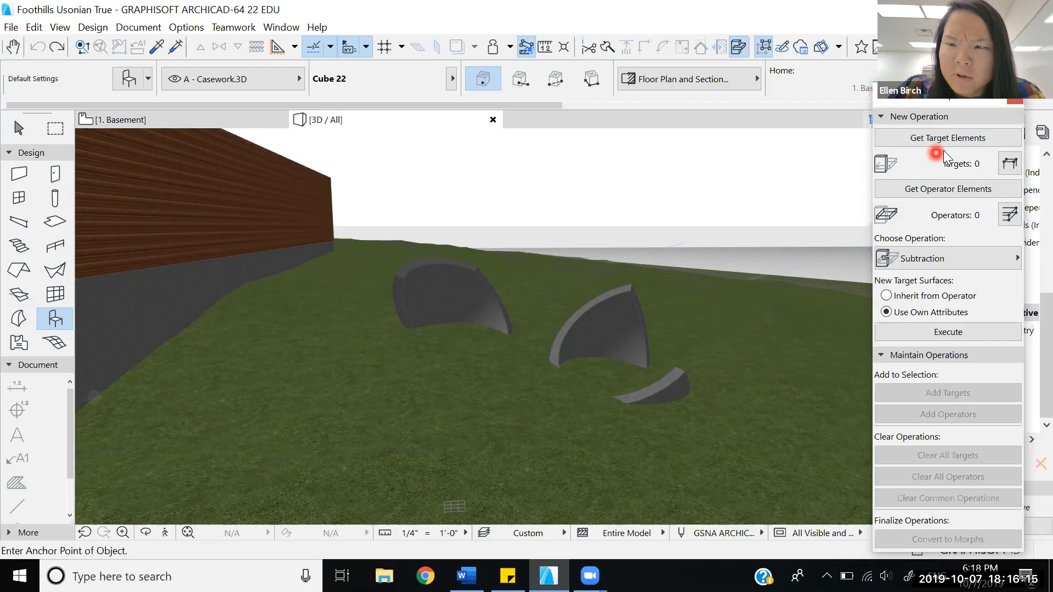
{"action": "mouse_move", "coordinate": [963, 154]}
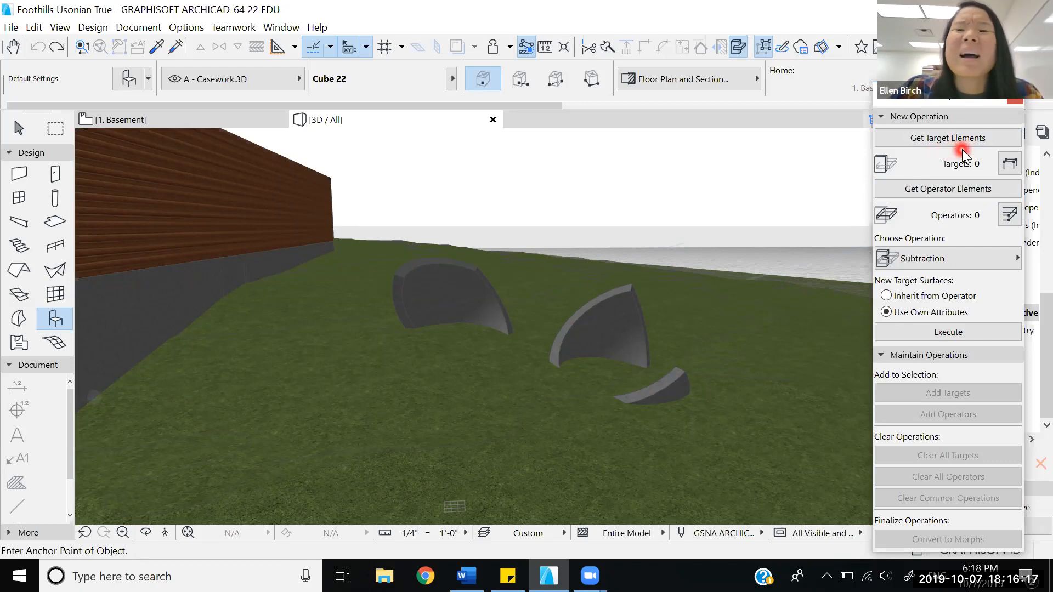
{"action": "mouse_move", "coordinate": [954, 209]}
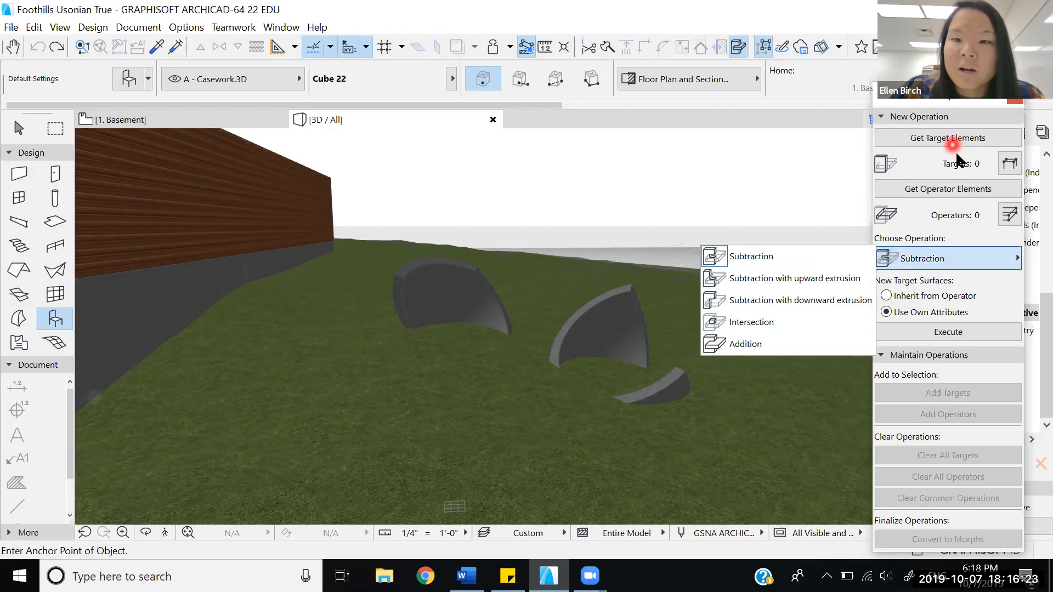
{"action": "mouse_move", "coordinate": [798, 278]}
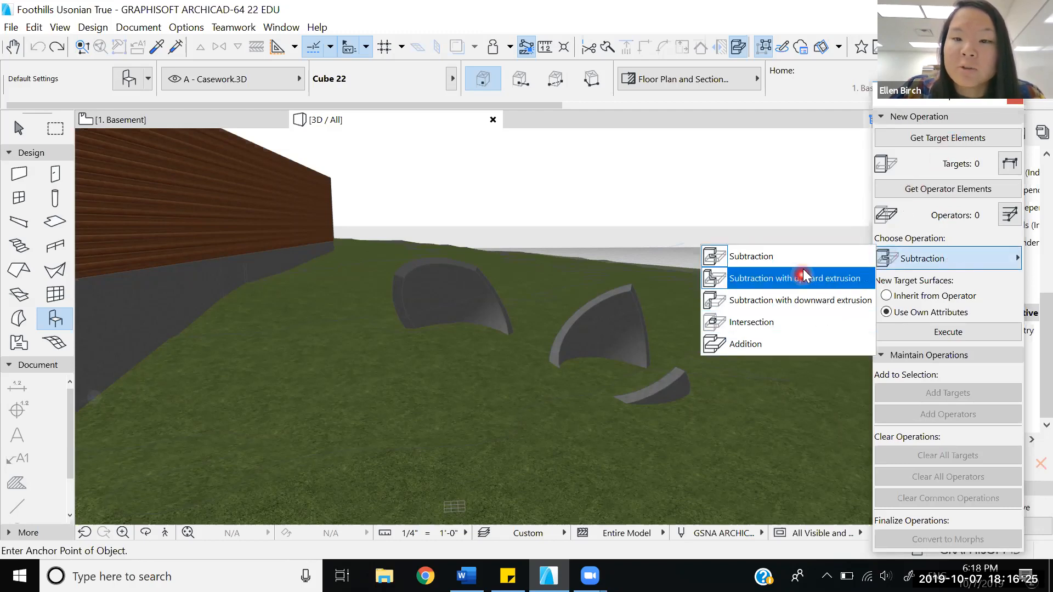
{"action": "mouse_move", "coordinate": [791, 344]}
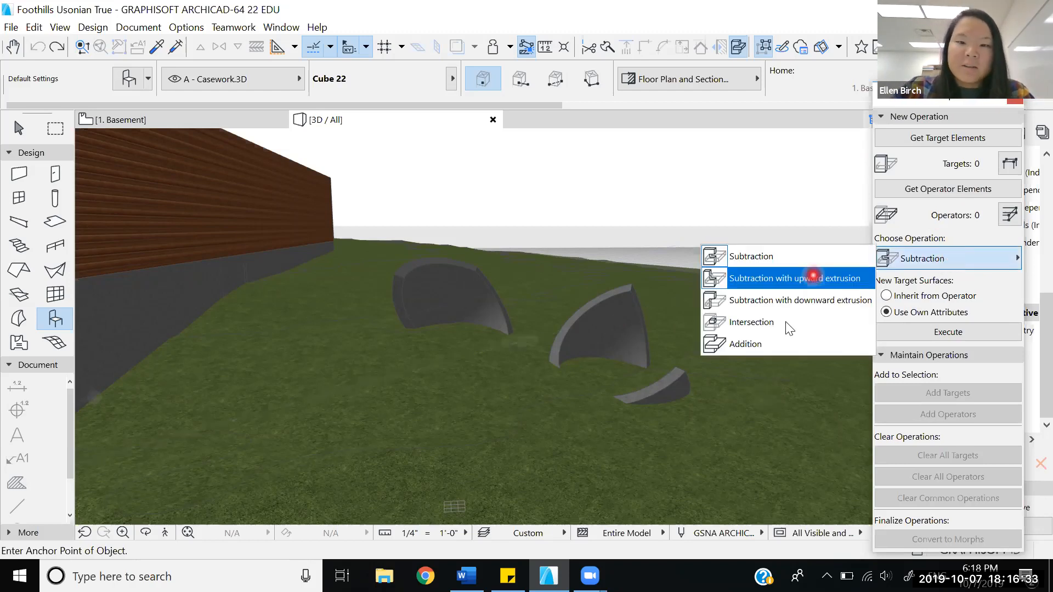
{"action": "mouse_move", "coordinate": [867, 262]}
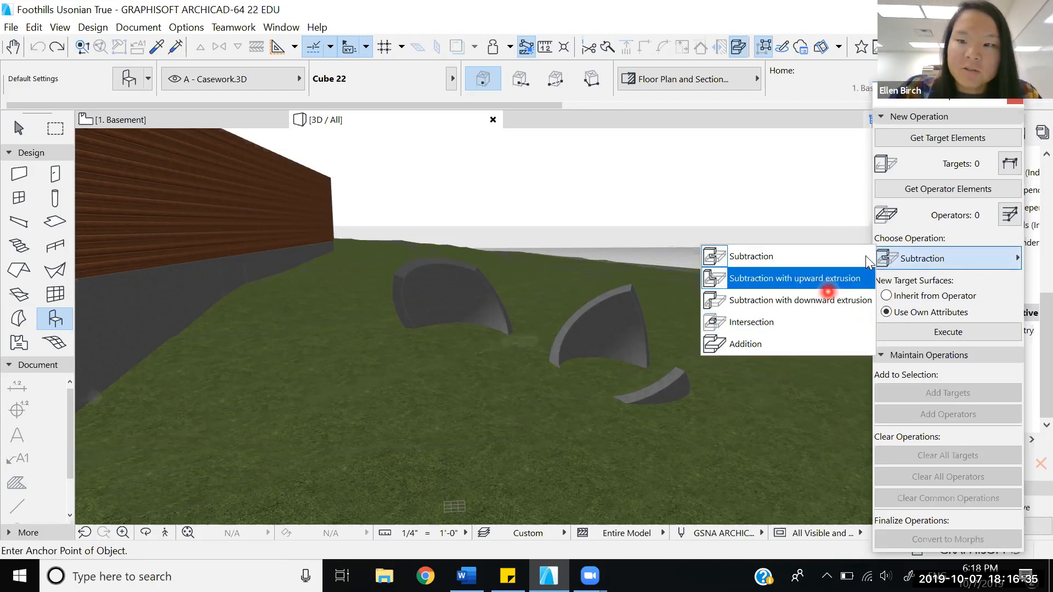
{"action": "left_click", "coordinate": [751, 256]}
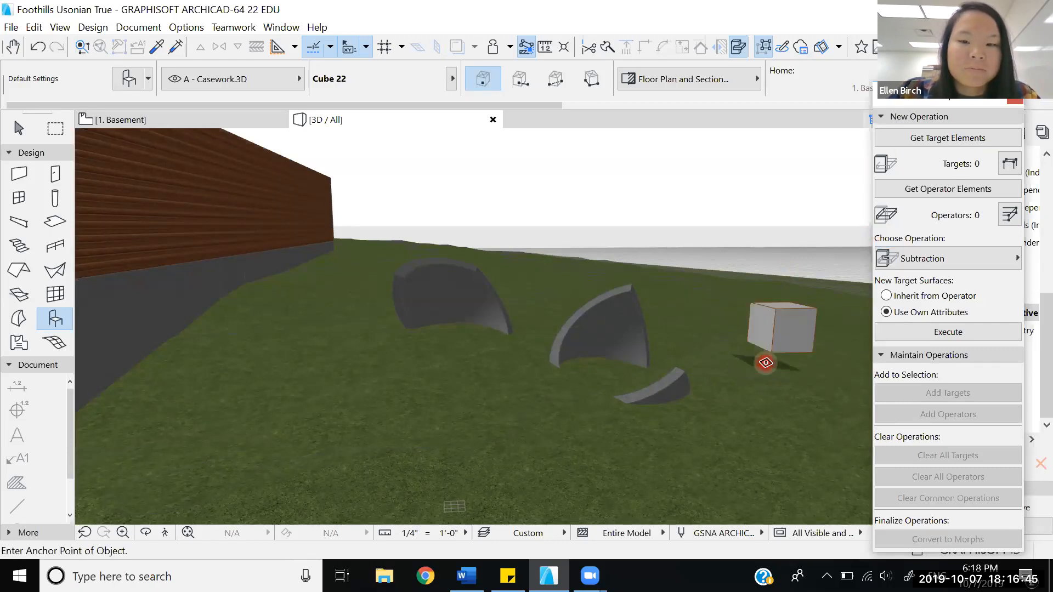
Step: Undo the stray cube and load the backyard topography mesh as the target
{"action": "left_click", "coordinate": [17, 127]}
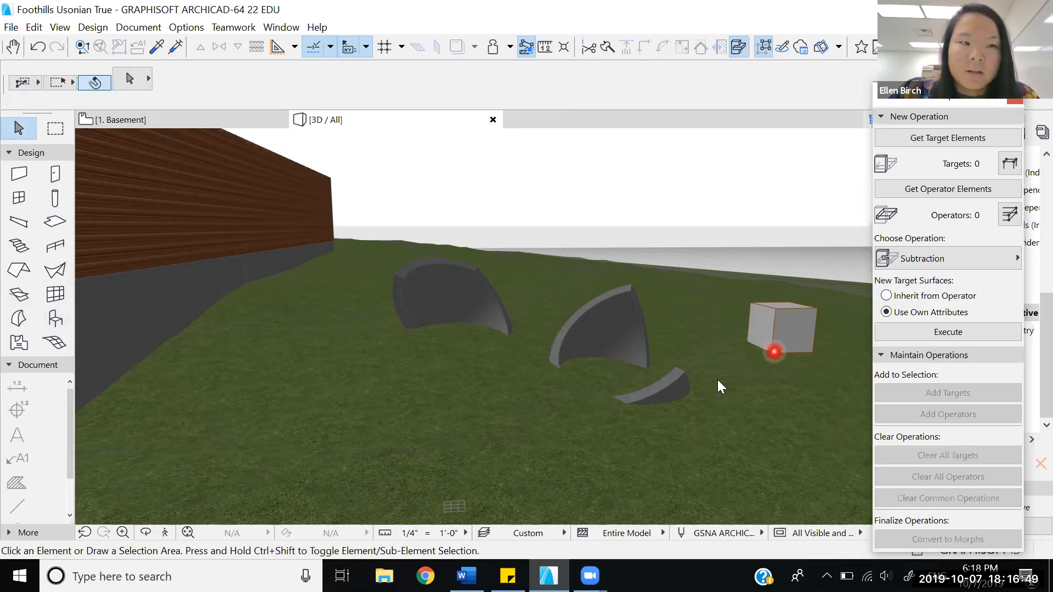
{"action": "key", "text": "ctrl+z"}
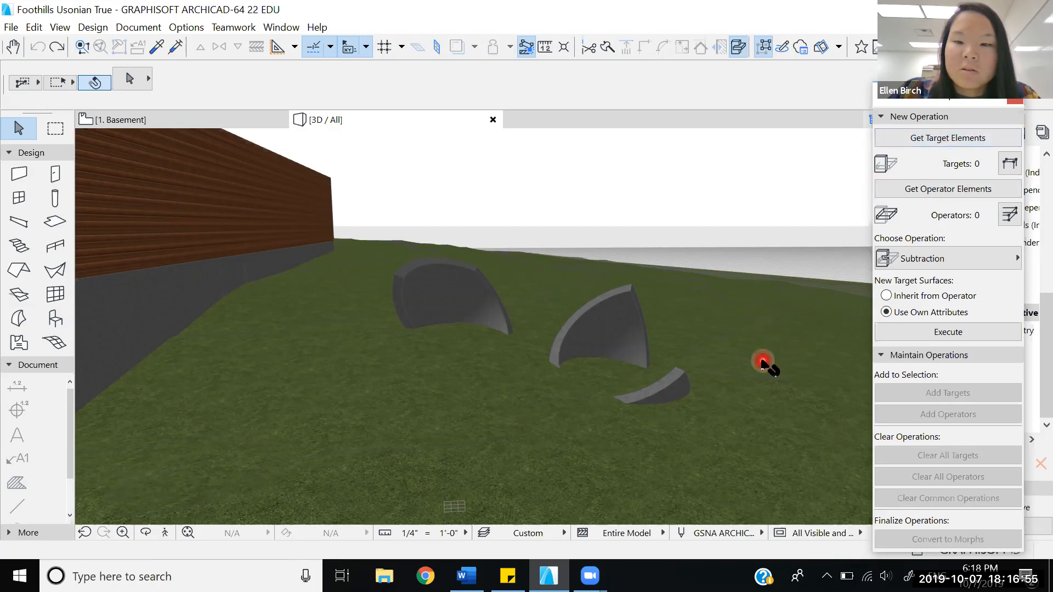
{"action": "left_click", "coordinate": [762, 359]}
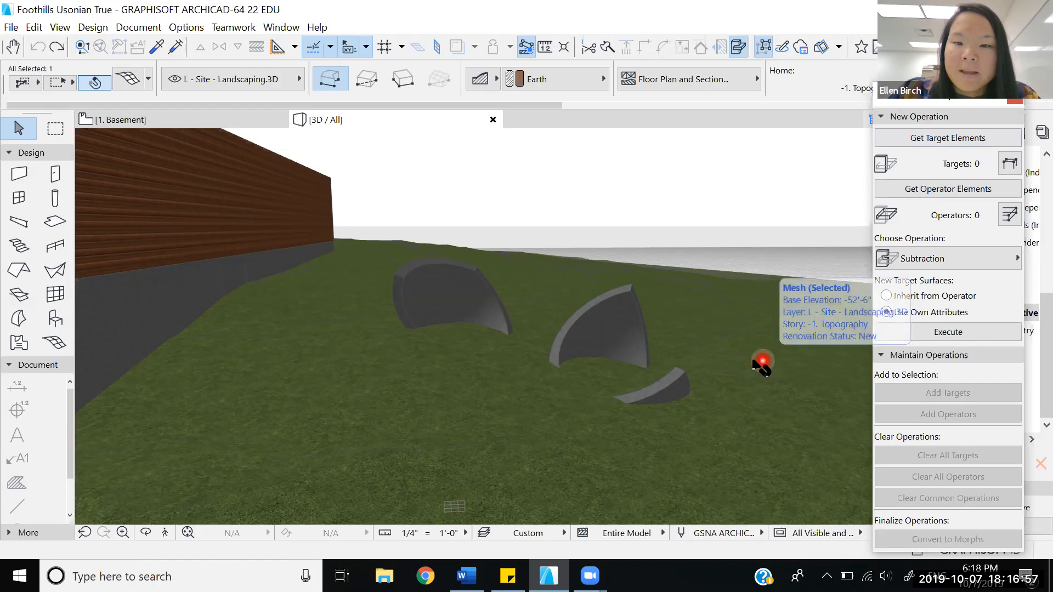
{"action": "left_click", "coordinate": [948, 137]}
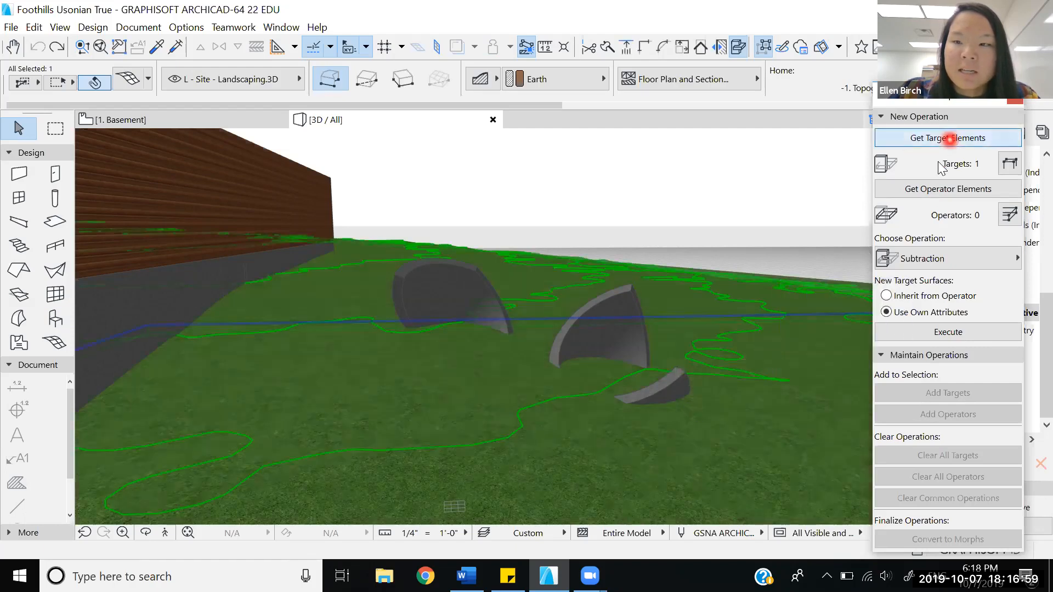
{"action": "mouse_move", "coordinate": [940, 174]}
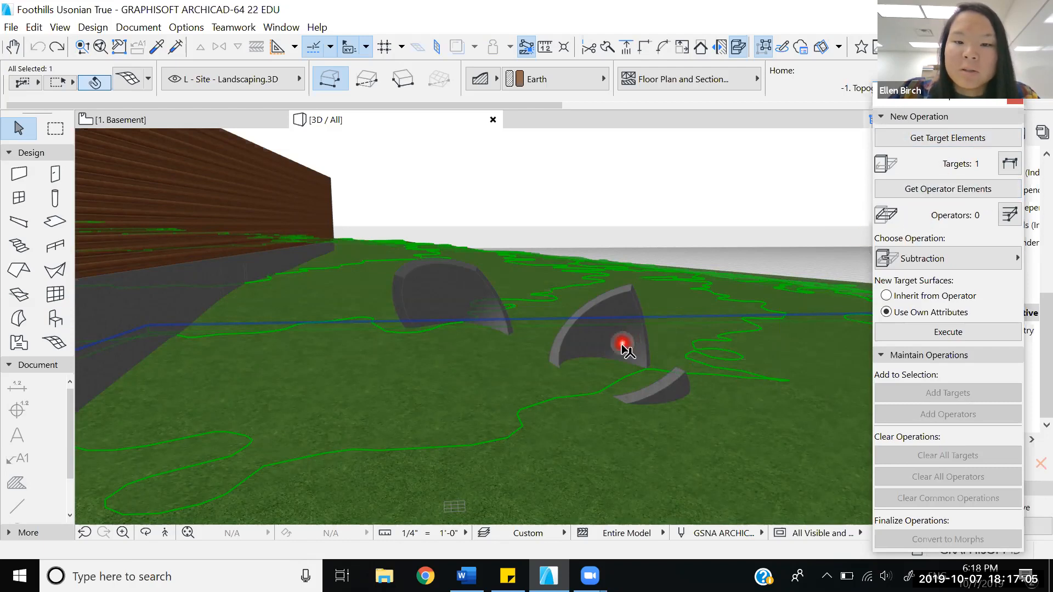
Step: Deselect the mesh and load the left curved shell as the operator
{"action": "left_click", "coordinate": [602, 353]}
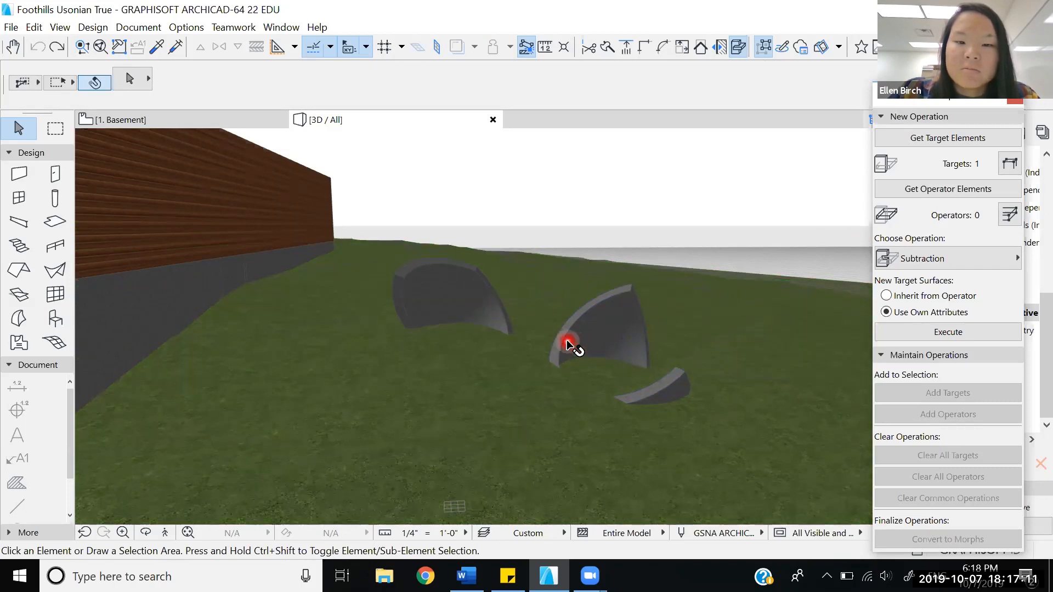
{"action": "left_click", "coordinate": [567, 341]}
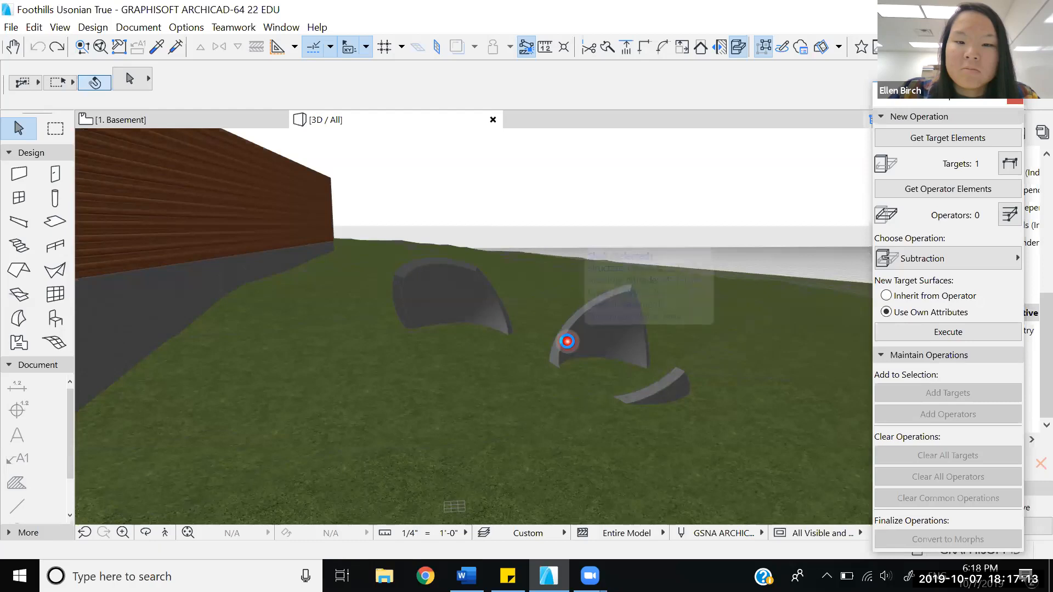
{"action": "left_click", "coordinate": [431, 299]}
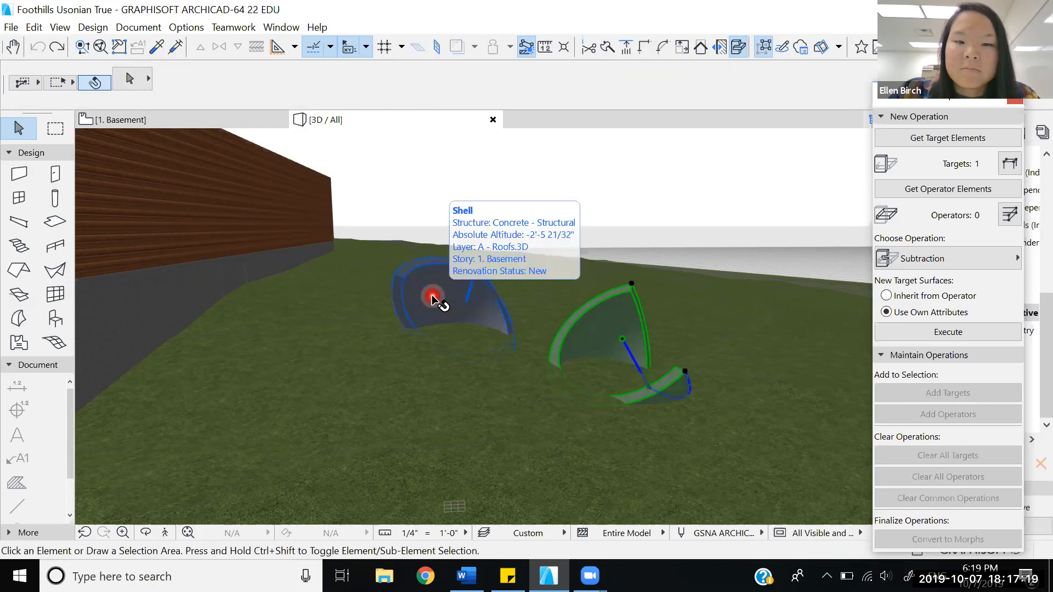
{"action": "left_click", "coordinate": [431, 297]}
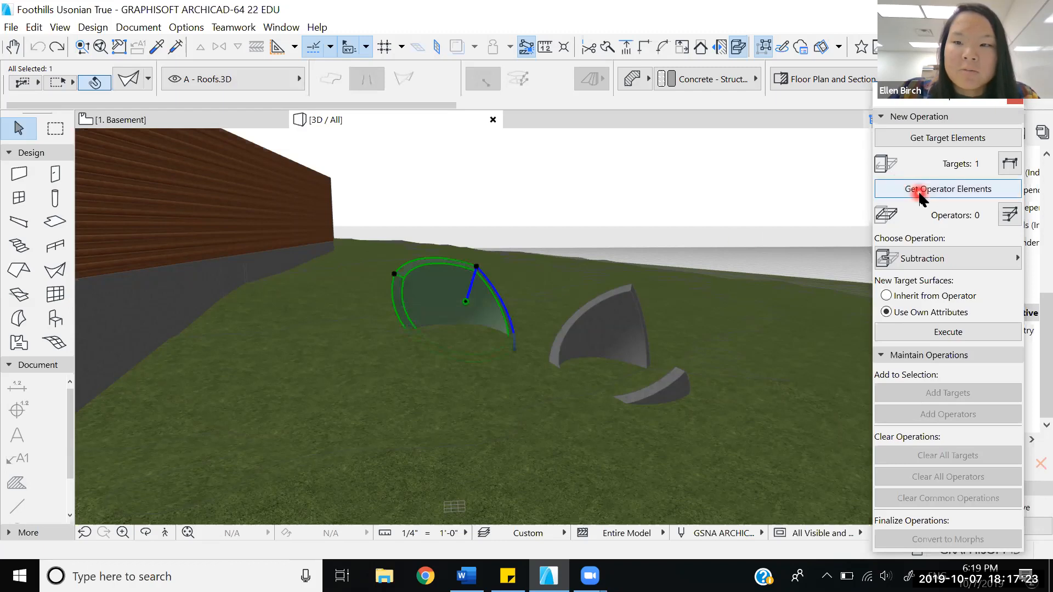
{"action": "left_click", "coordinate": [948, 189]}
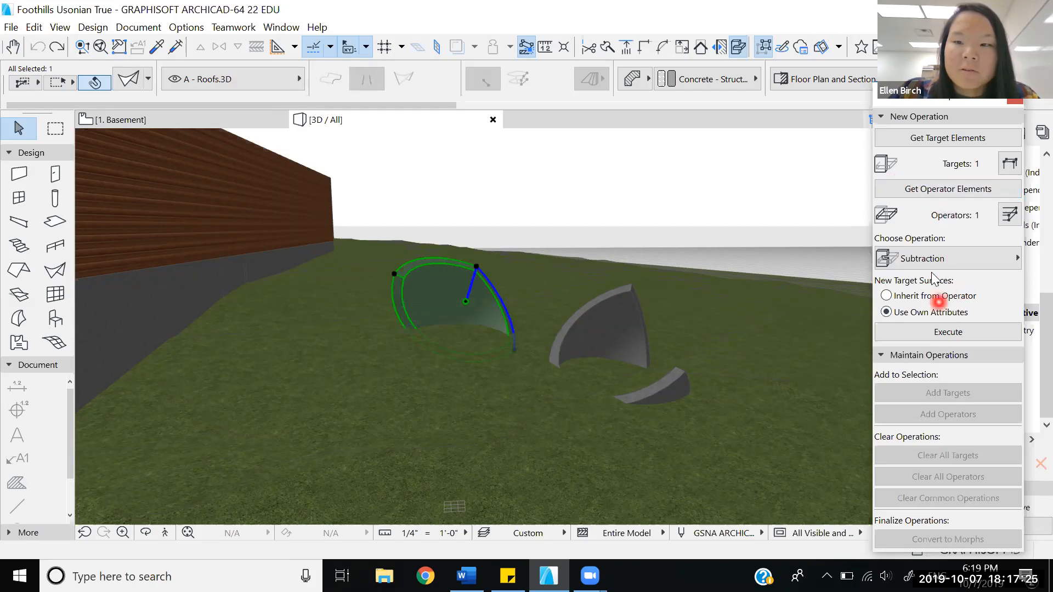
{"action": "mouse_move", "coordinate": [655, 344]}
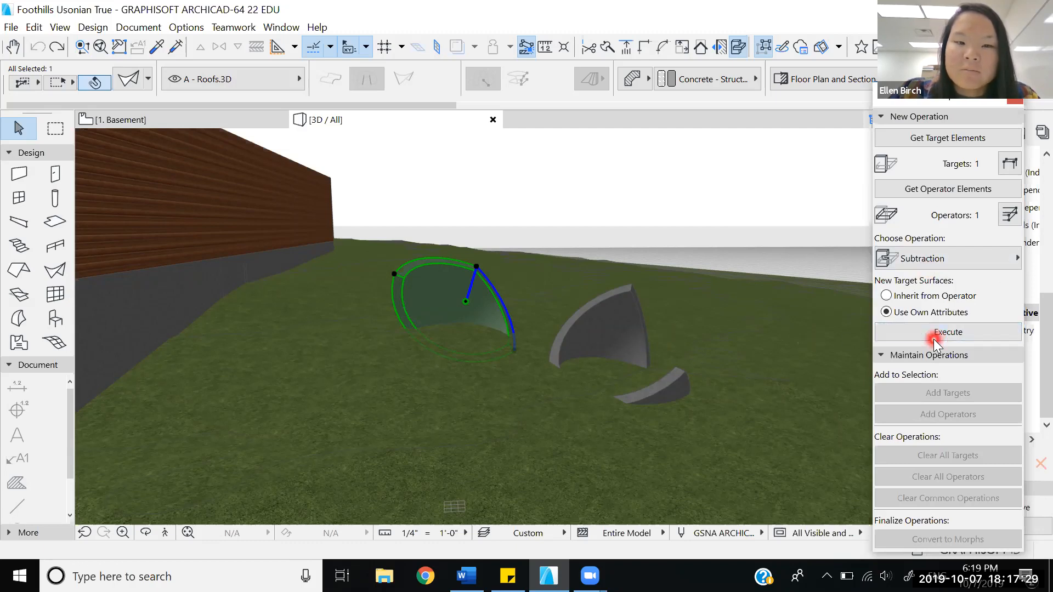
Step: Execute the Subtraction of the left shell from the topography mesh
{"action": "left_click", "coordinate": [947, 332]}
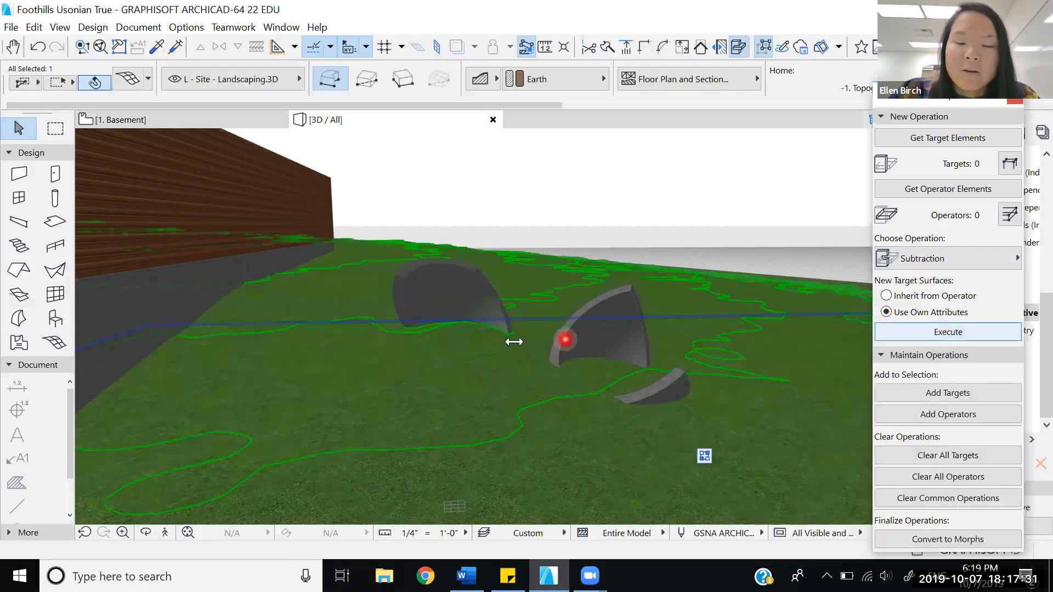
{"action": "mouse_move", "coordinate": [611, 349]}
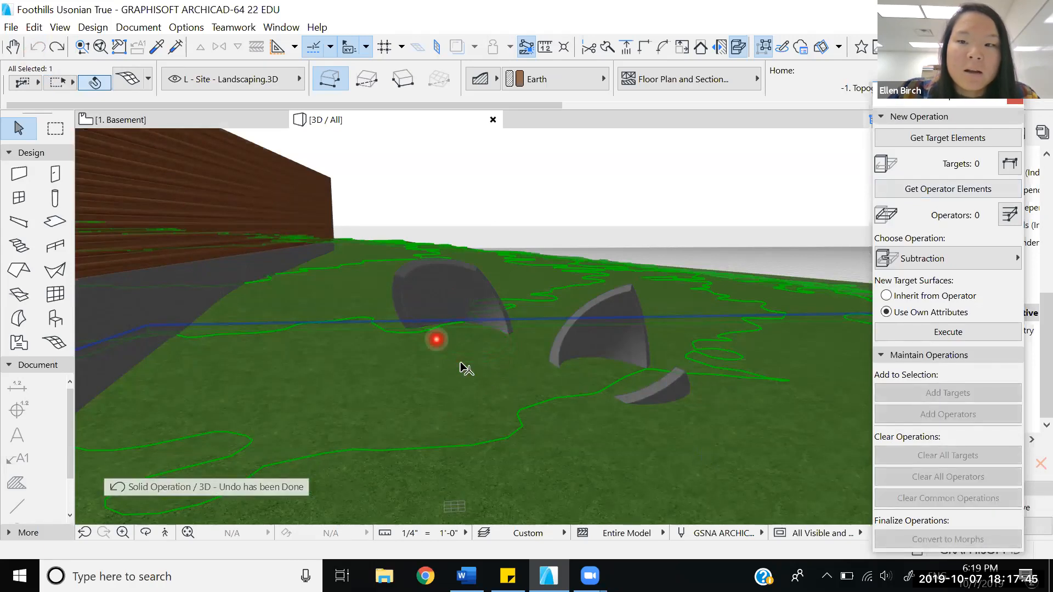
{"action": "mouse_move", "coordinate": [480, 350]}
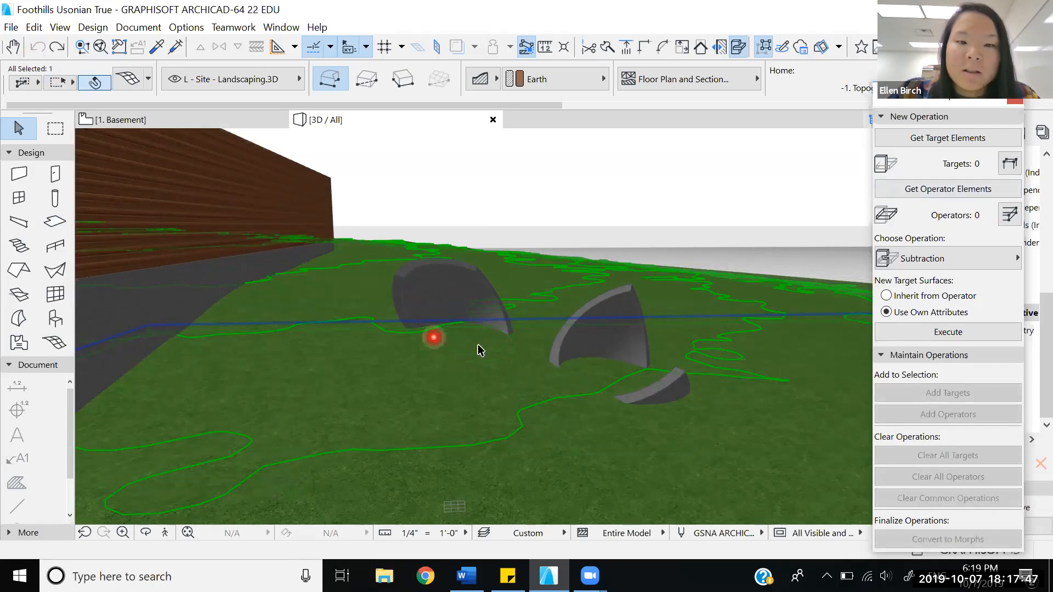
{"action": "mouse_move", "coordinate": [482, 393]}
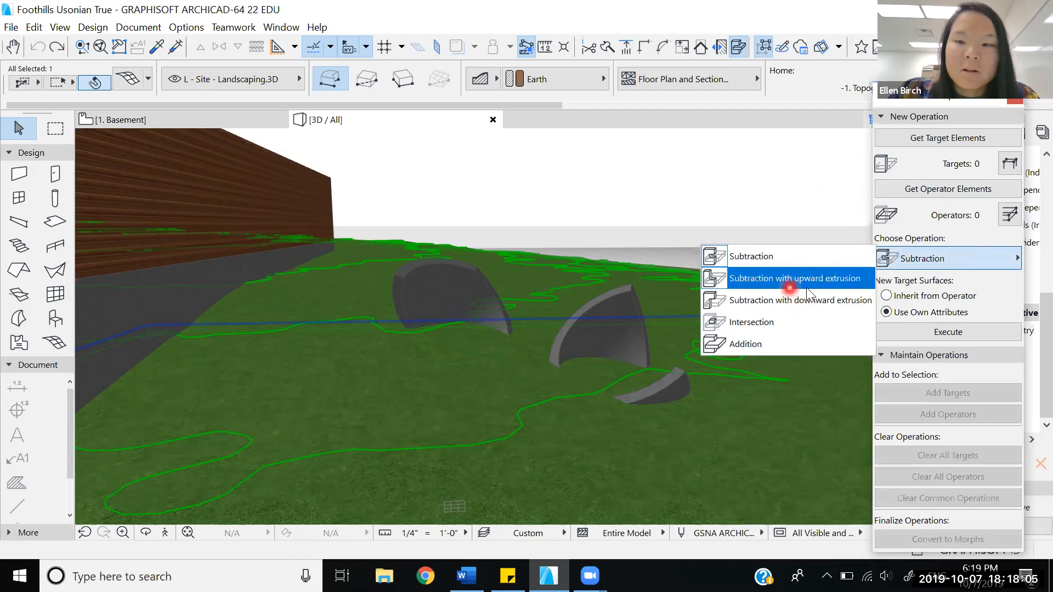
Step: Choose Subtraction with upward extrusion and load the right-hand shell as operator
{"action": "left_click", "coordinate": [796, 278]}
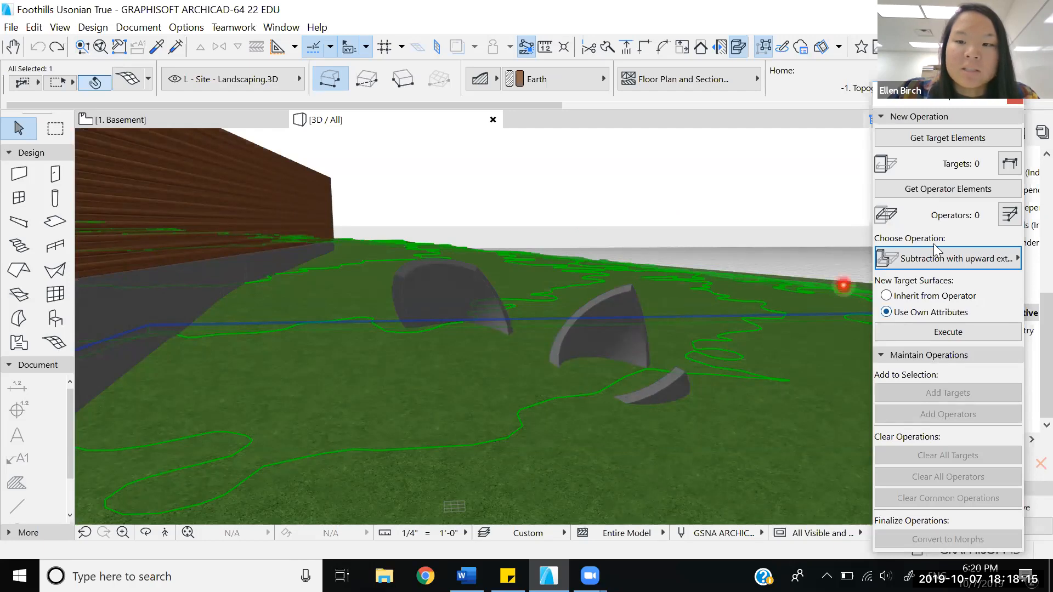
{"action": "left_click", "coordinate": [947, 138]}
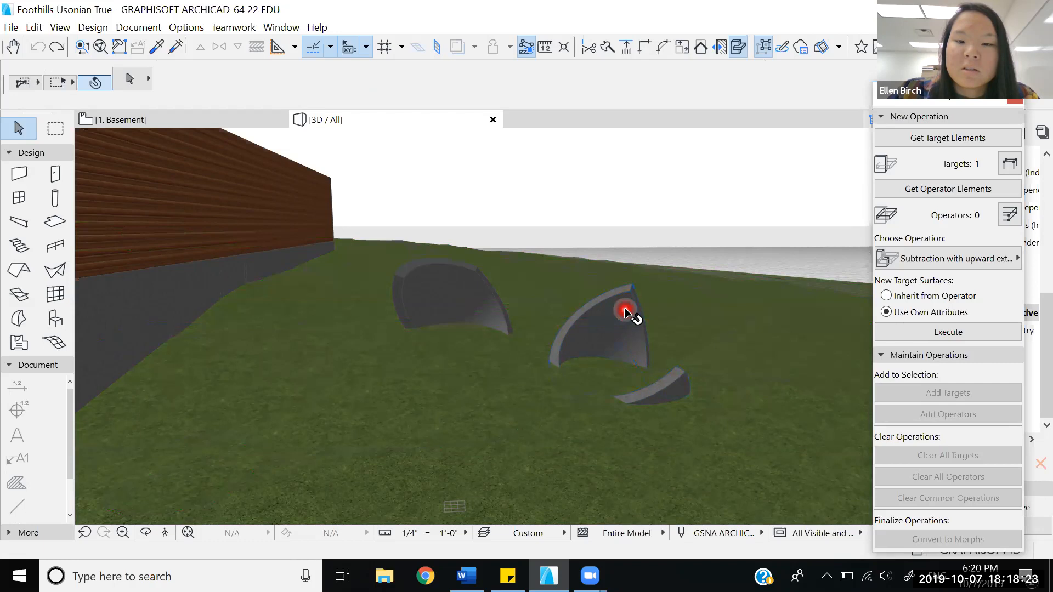
{"action": "left_click", "coordinate": [625, 311]}
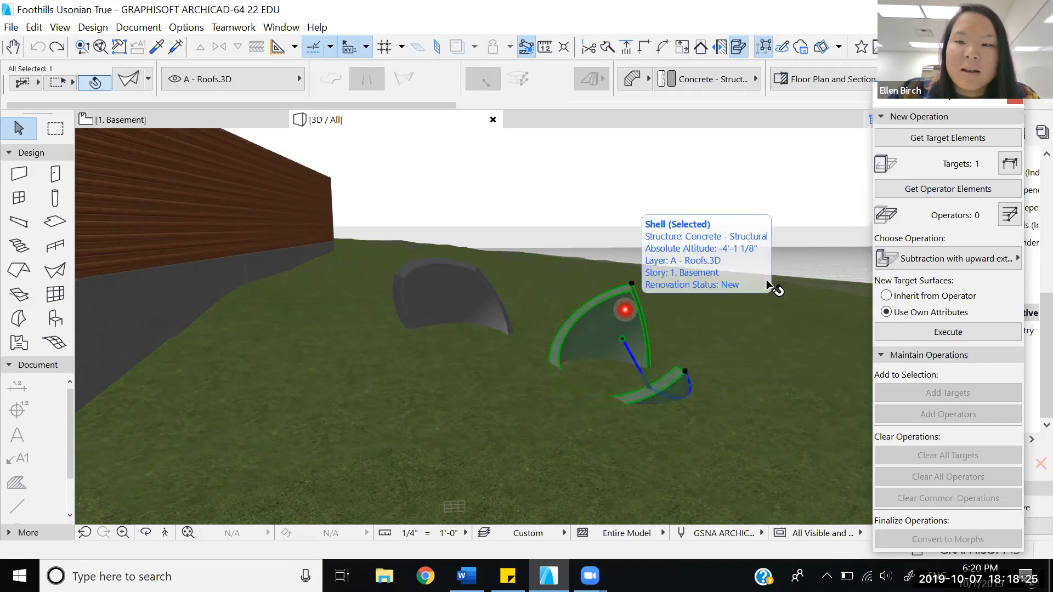
{"action": "left_click", "coordinate": [948, 188]}
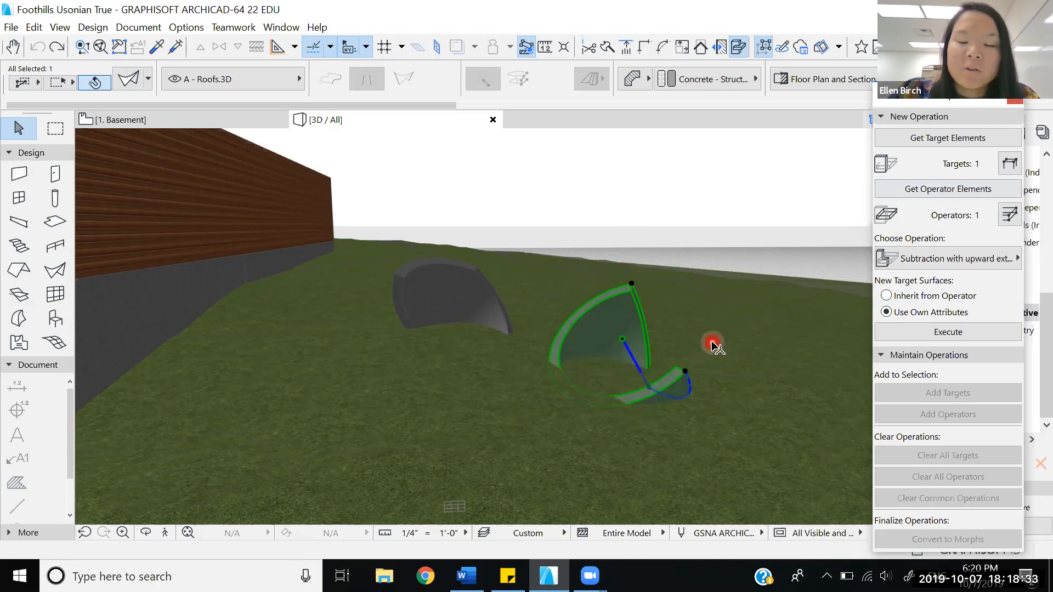
{"action": "mouse_move", "coordinate": [658, 366]}
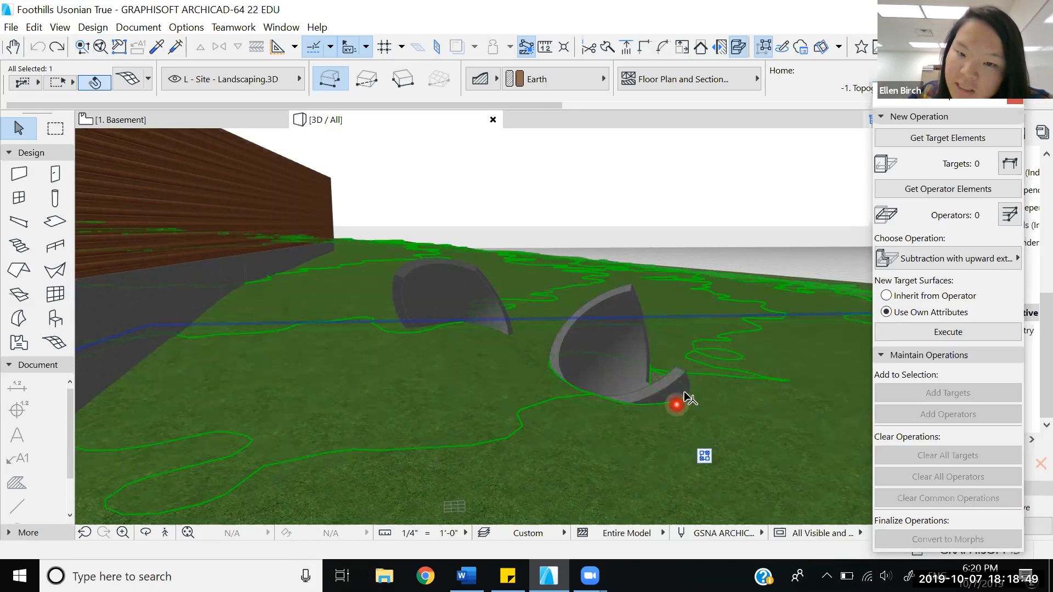
{"action": "mouse_move", "coordinate": [636, 385]}
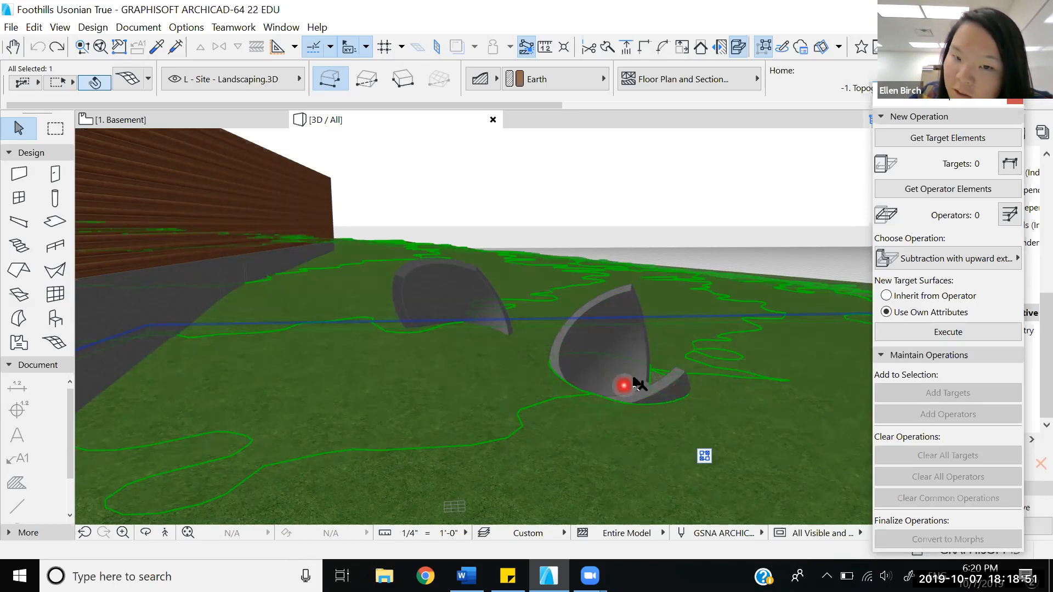
{"action": "mouse_move", "coordinate": [657, 385]}
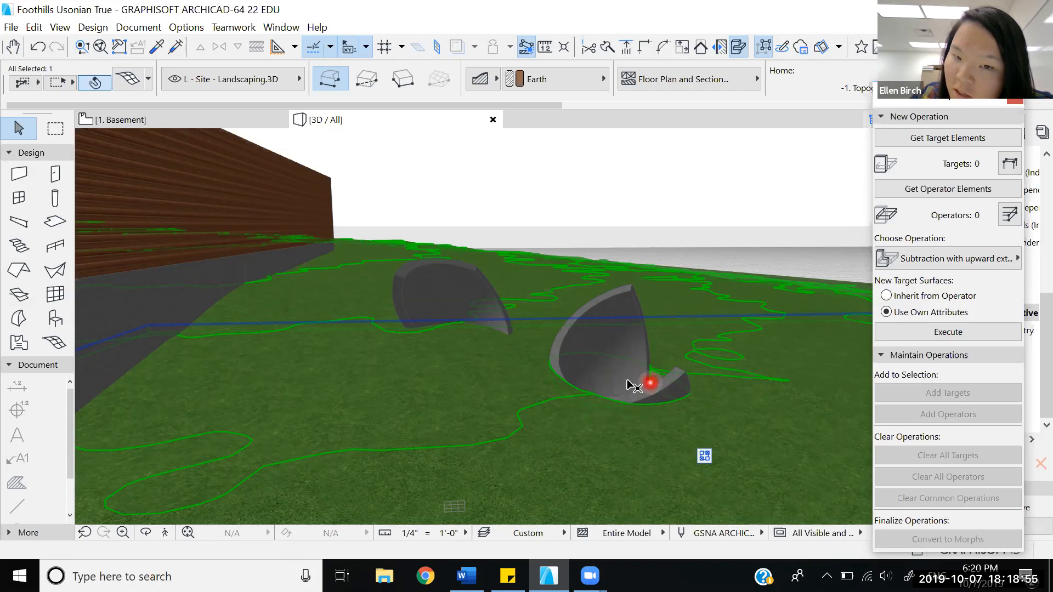
{"action": "mouse_move", "coordinate": [612, 349]}
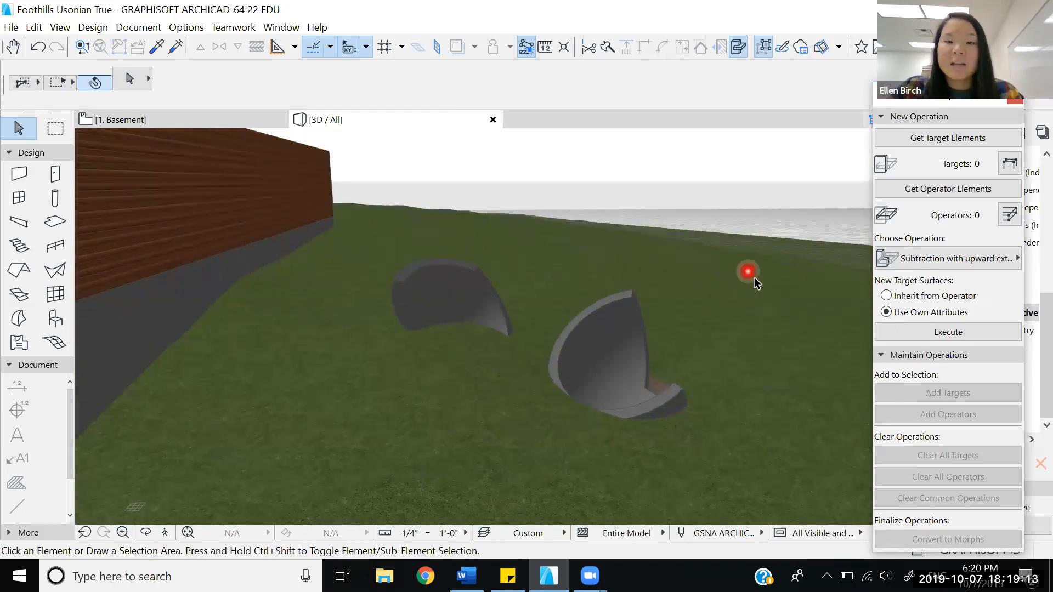
{"action": "mouse_move", "coordinate": [662, 262]}
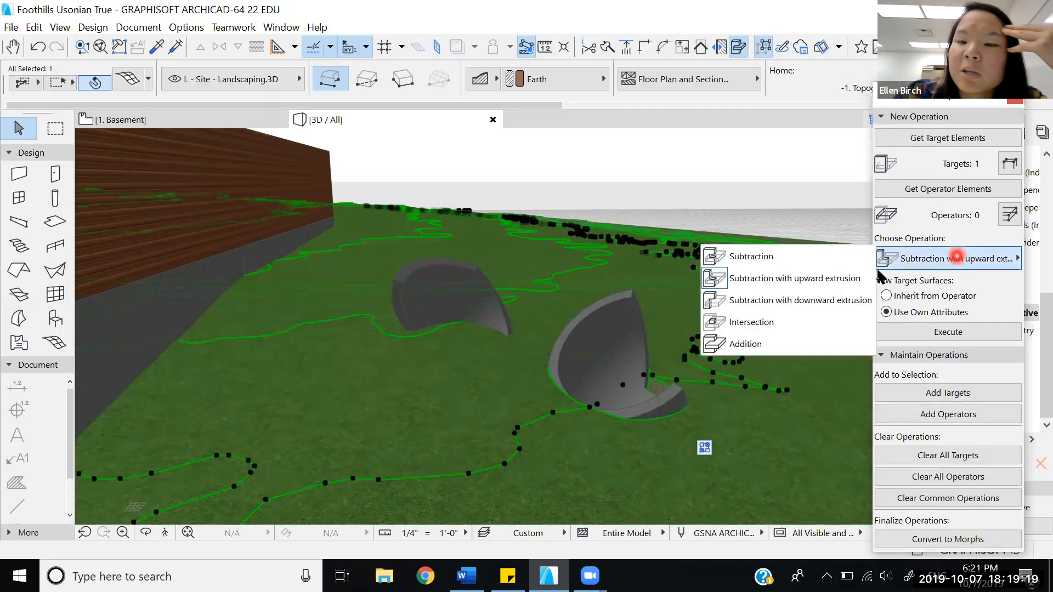
Step: Run Subtraction with downward extrusion on the terrain using the left shell as operator
{"action": "left_click", "coordinate": [799, 300]}
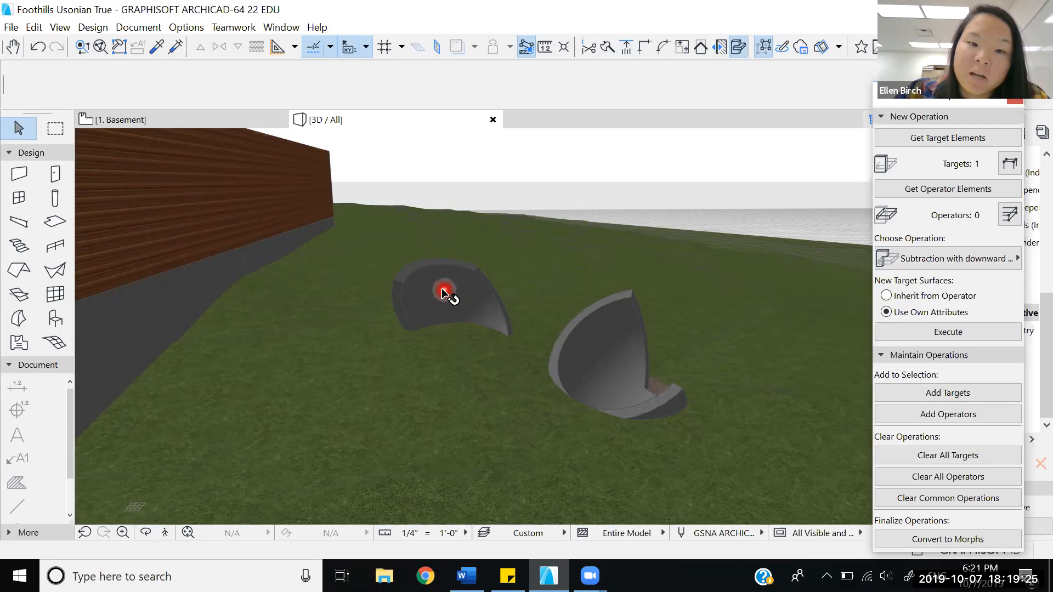
{"action": "left_click", "coordinate": [444, 293]}
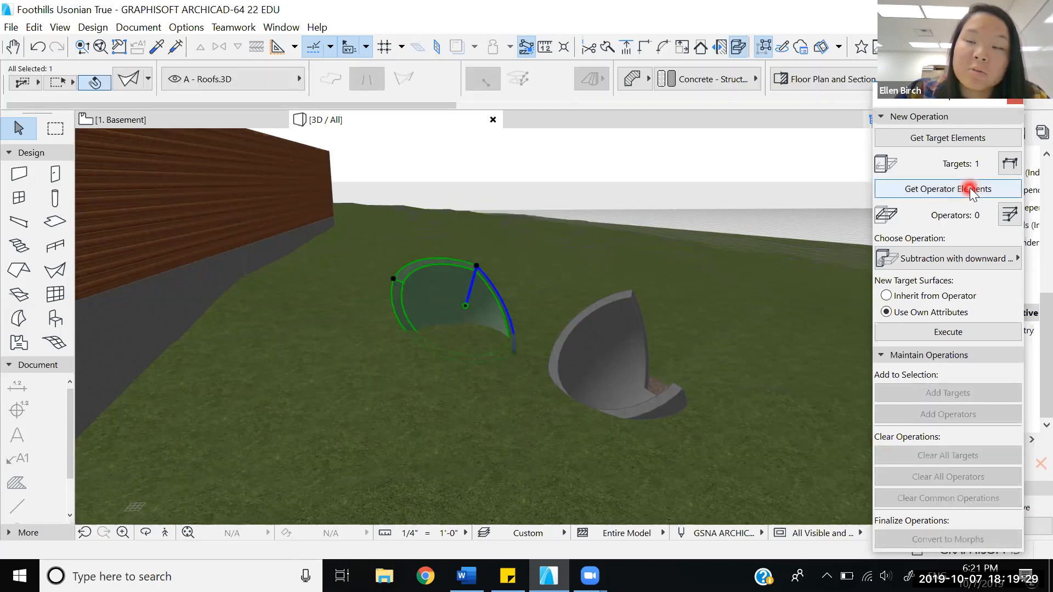
{"action": "left_click", "coordinate": [668, 389]}
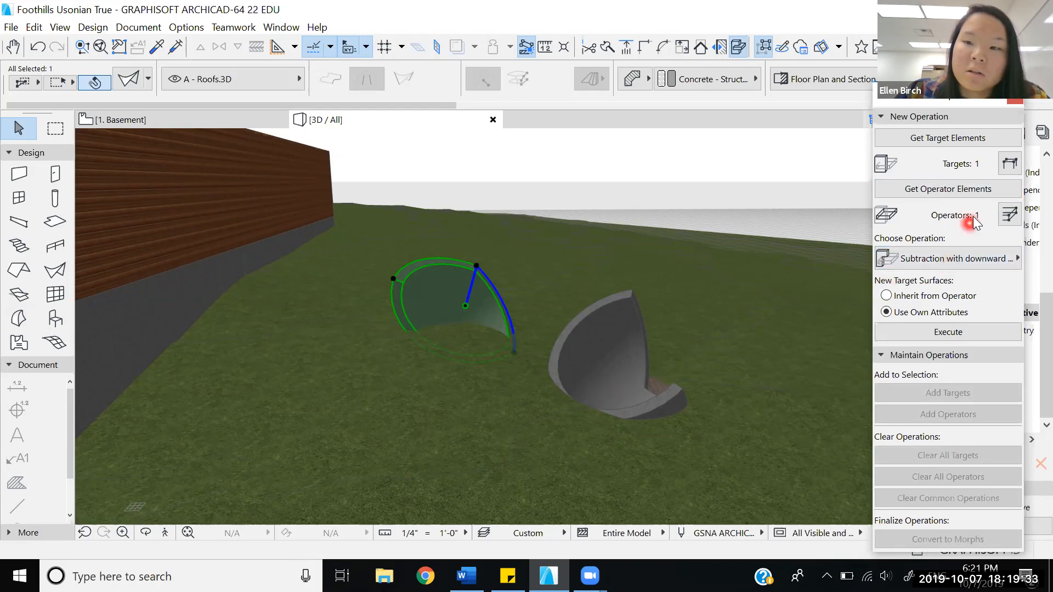
{"action": "left_click", "coordinate": [948, 332]}
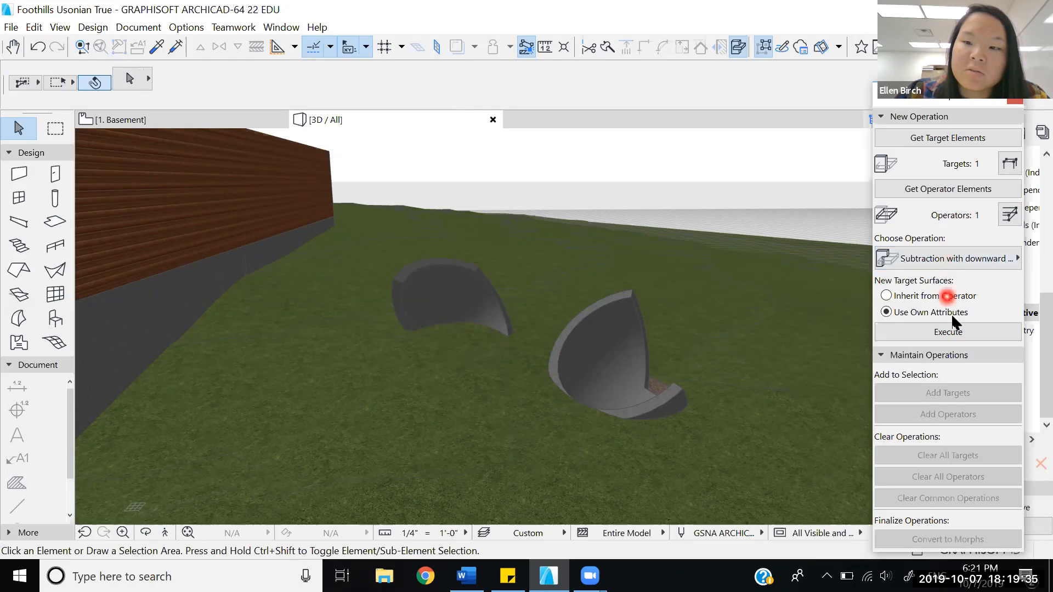
{"action": "left_click", "coordinate": [948, 332]}
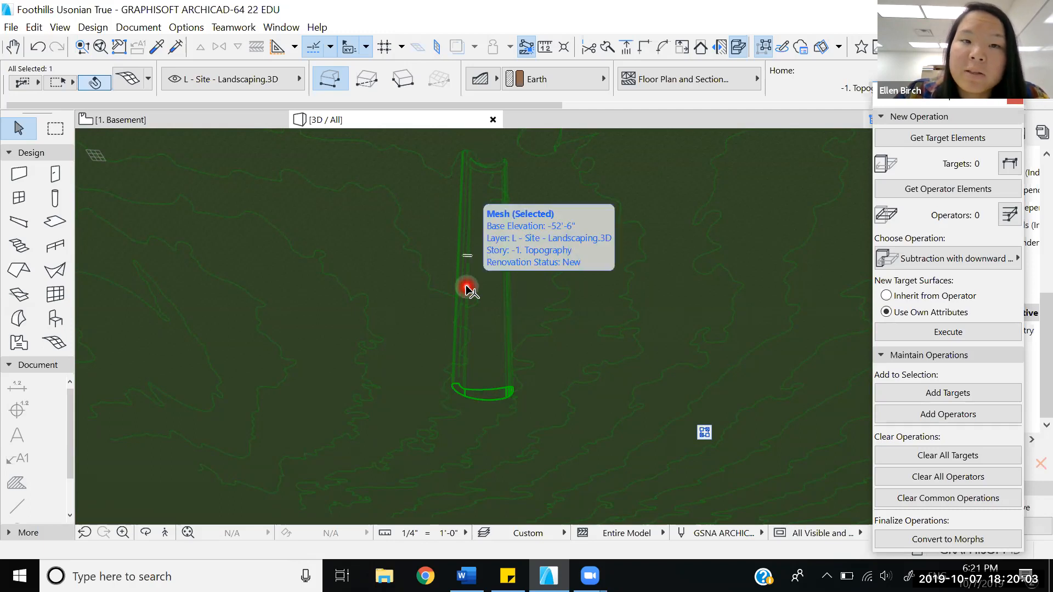
{"action": "mouse_move", "coordinate": [586, 335]}
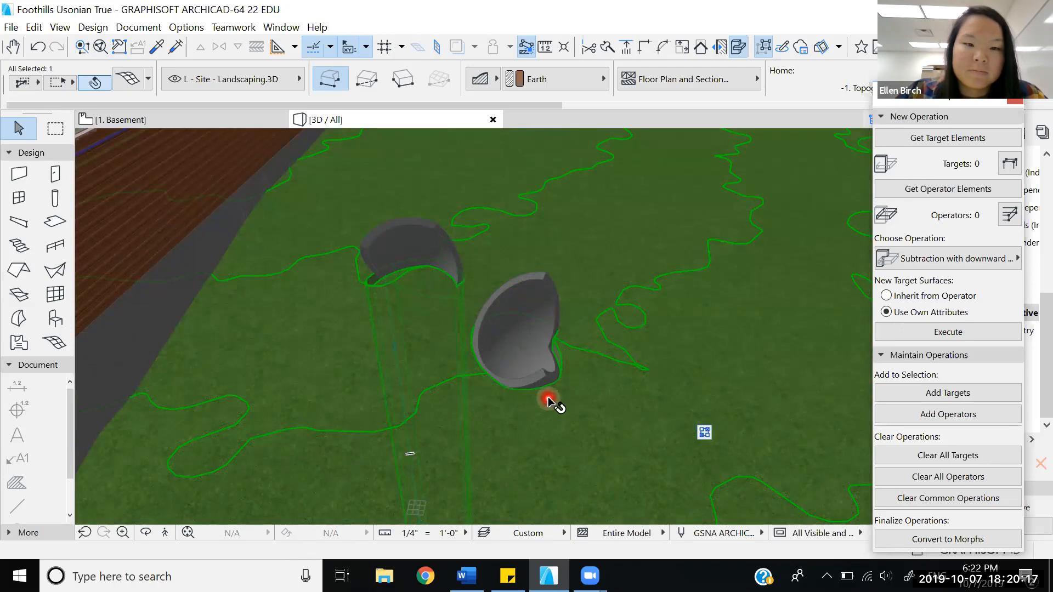
{"action": "mouse_move", "coordinate": [571, 413]}
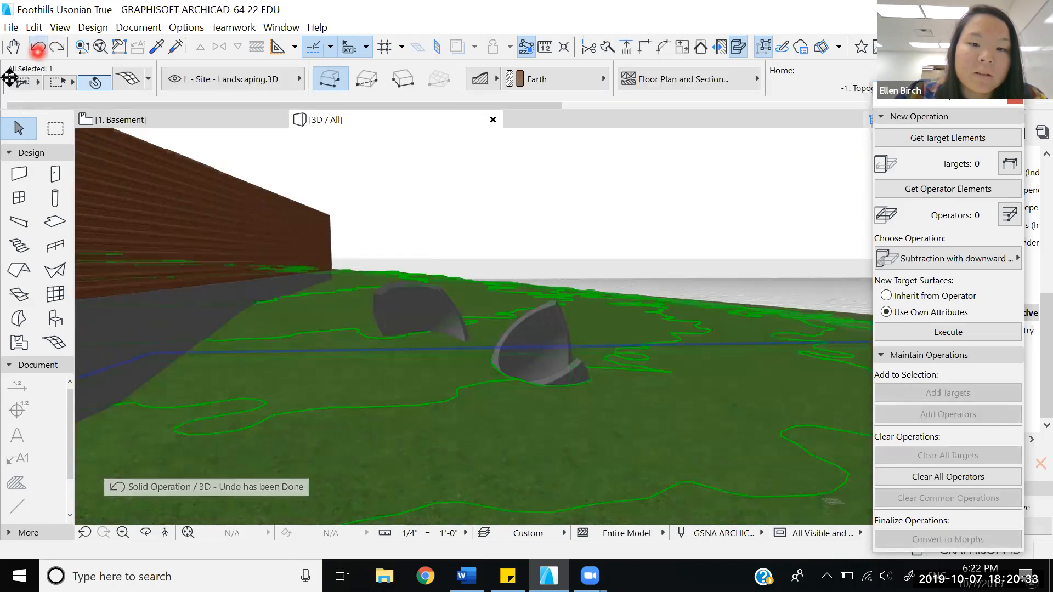
Step: Switch the operation to Intersection and load the topography mesh as target
{"action": "left_click", "coordinate": [618, 281]}
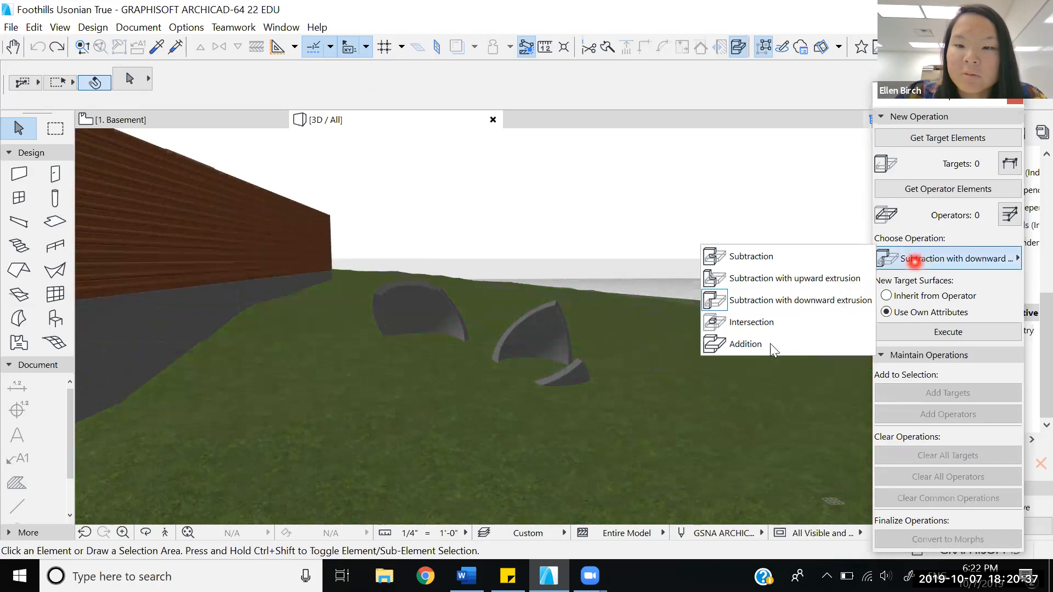
{"action": "left_click", "coordinate": [751, 323]}
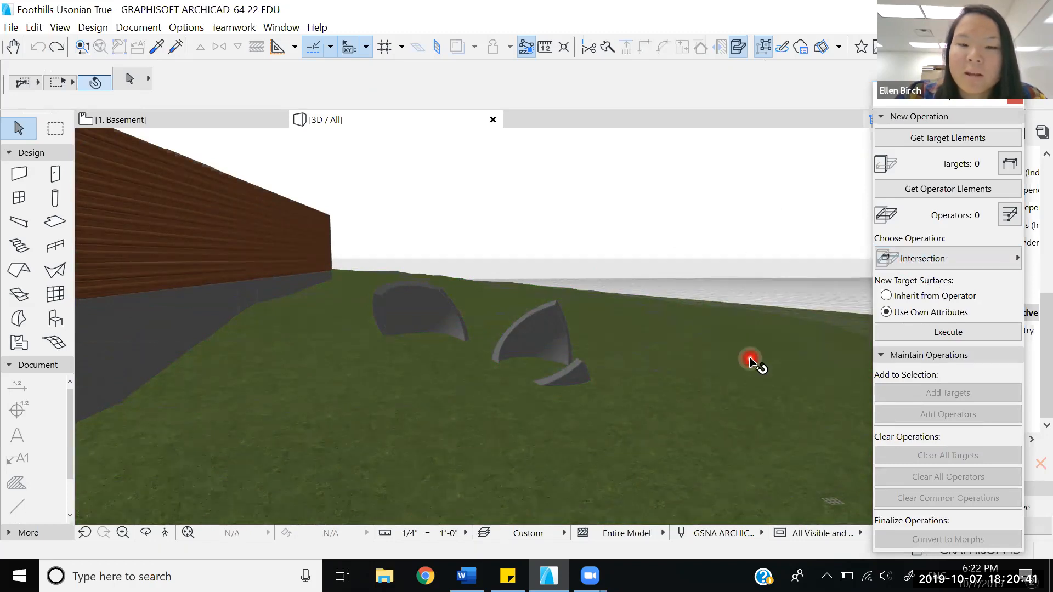
{"action": "left_click", "coordinate": [749, 357]}
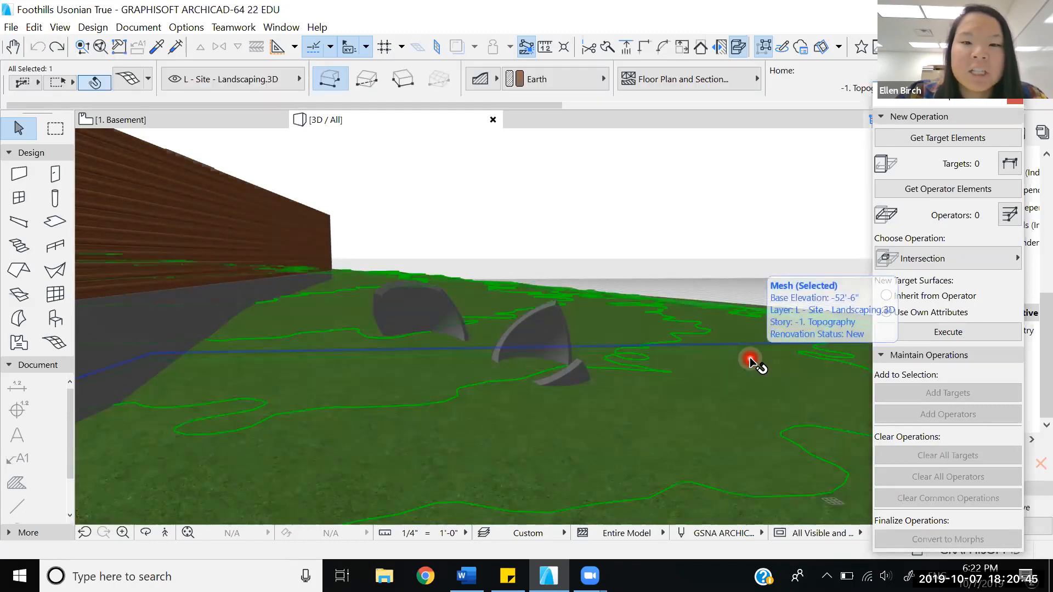
{"action": "left_click", "coordinate": [887, 312]}
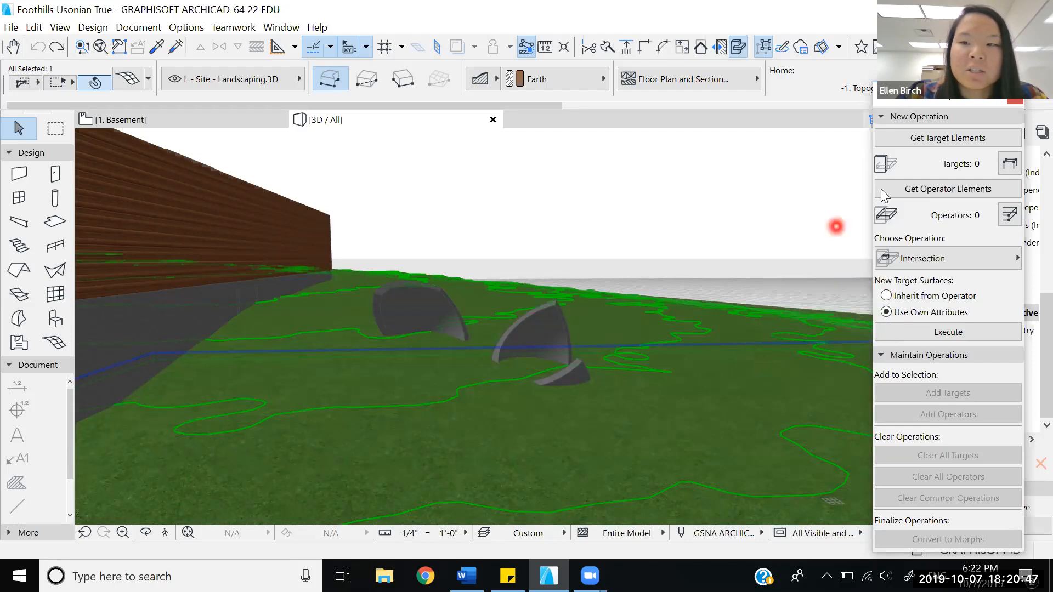
{"action": "left_click", "coordinate": [947, 137]}
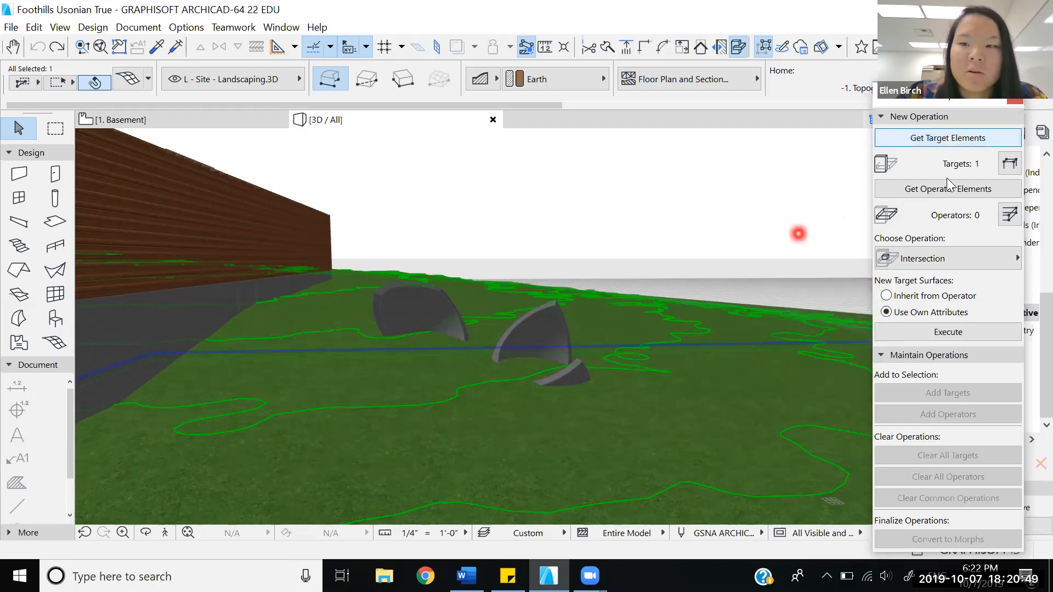
Step: Load the right-hand curved shell as the operator
{"action": "left_click", "coordinate": [551, 329]}
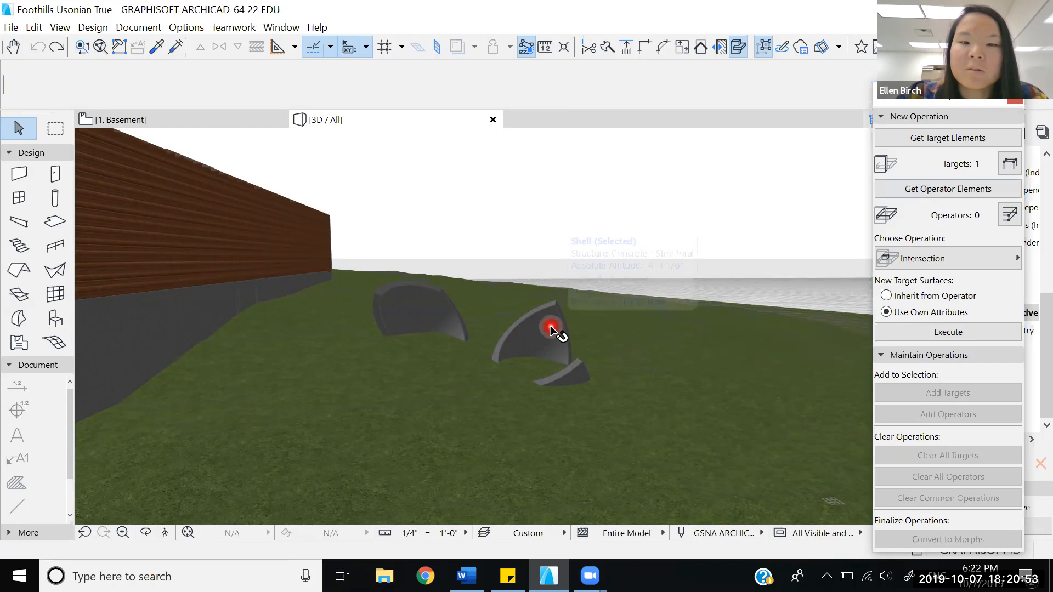
{"action": "left_click", "coordinate": [551, 329]}
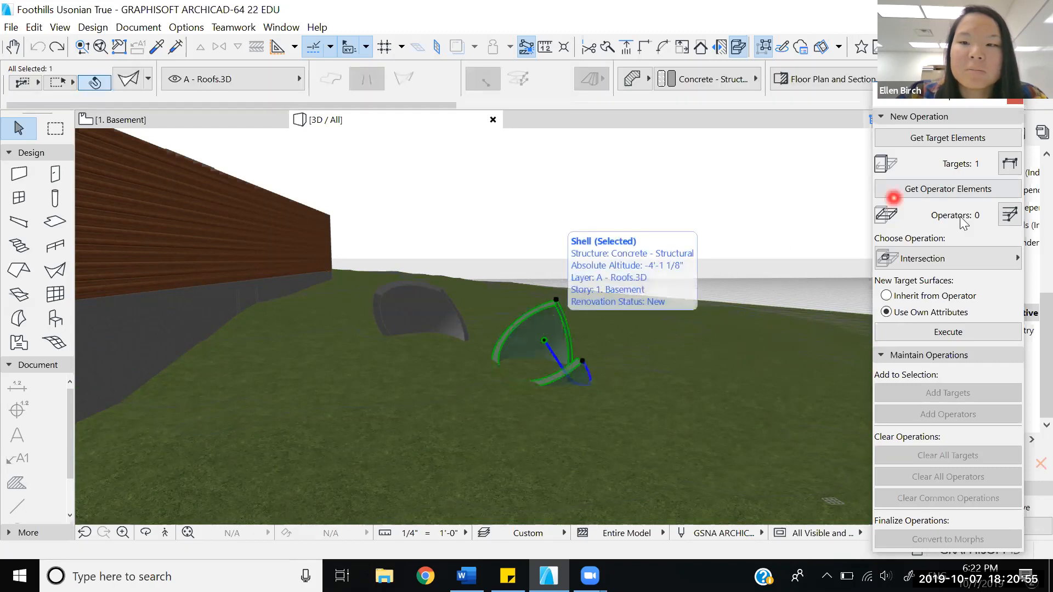
{"action": "left_click", "coordinate": [551, 390]}
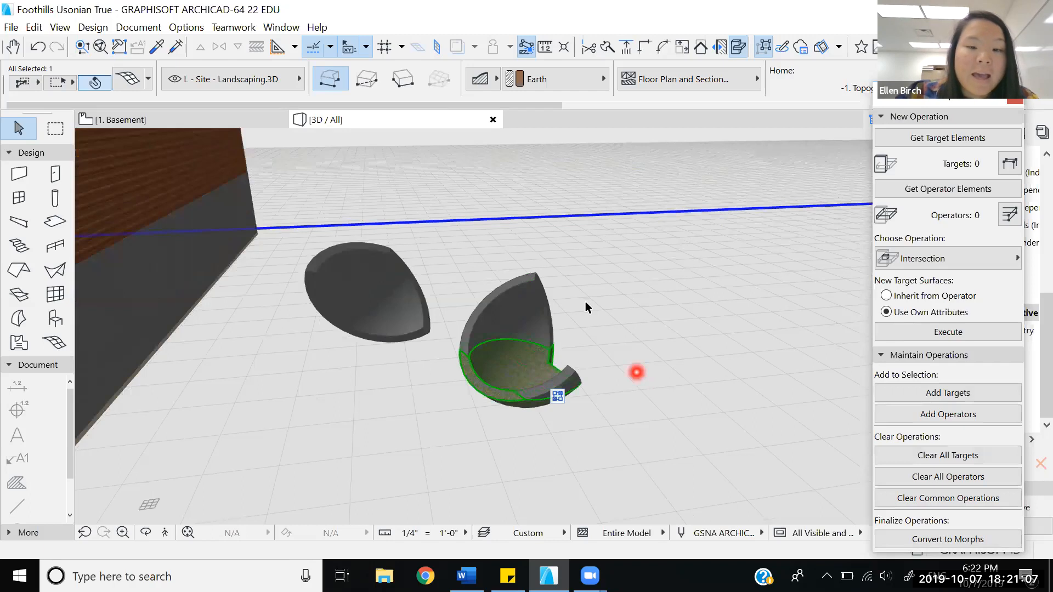
Step: Deselect, then undo both the Intersection and the earlier topography subtraction
{"action": "left_click", "coordinate": [637, 329]}
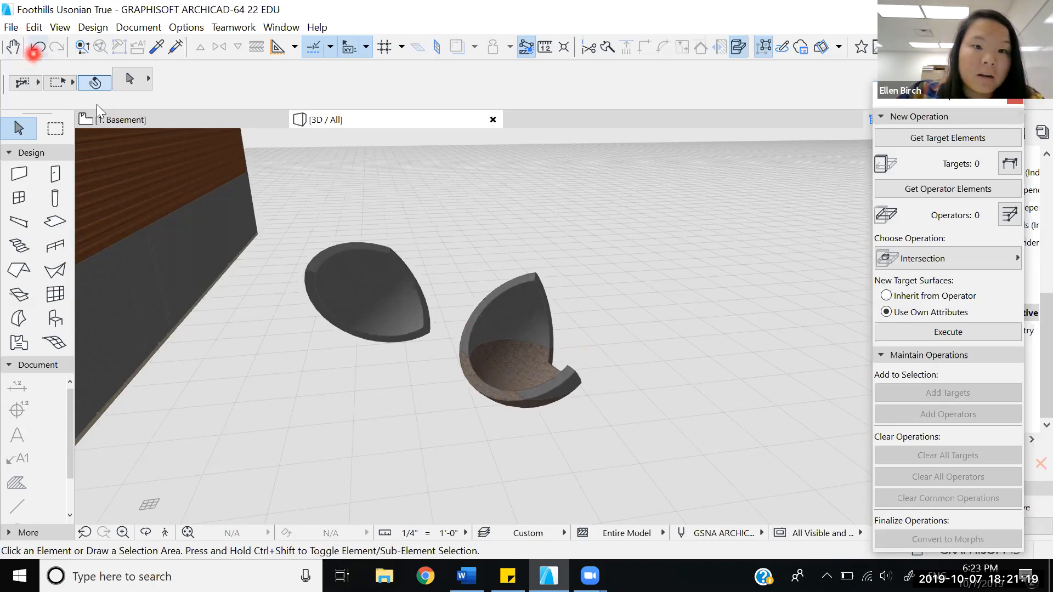
{"action": "key", "text": "ctrl+z"}
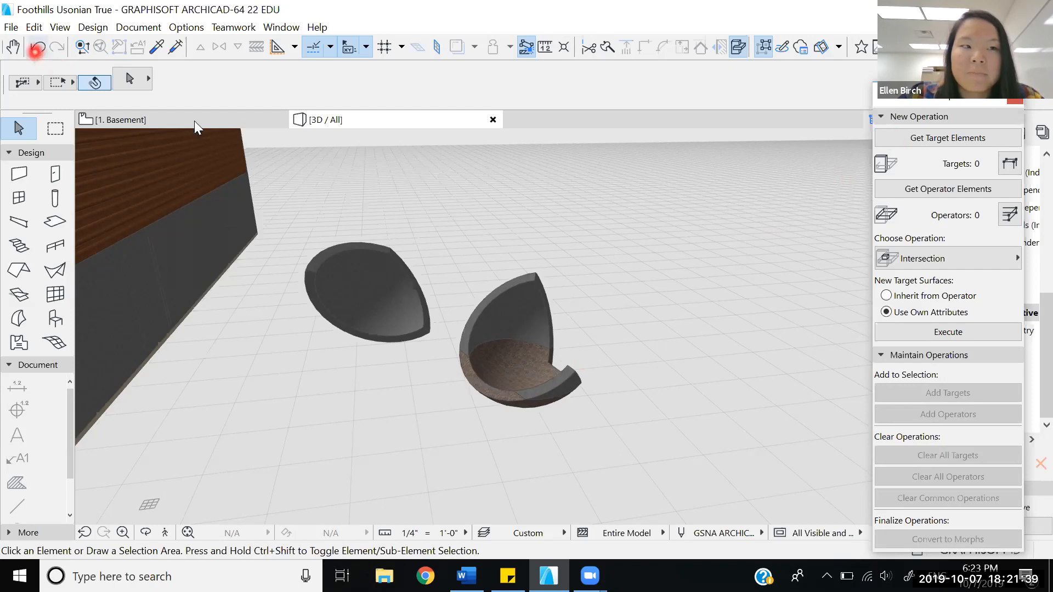
{"action": "key", "text": "ctrl+z"}
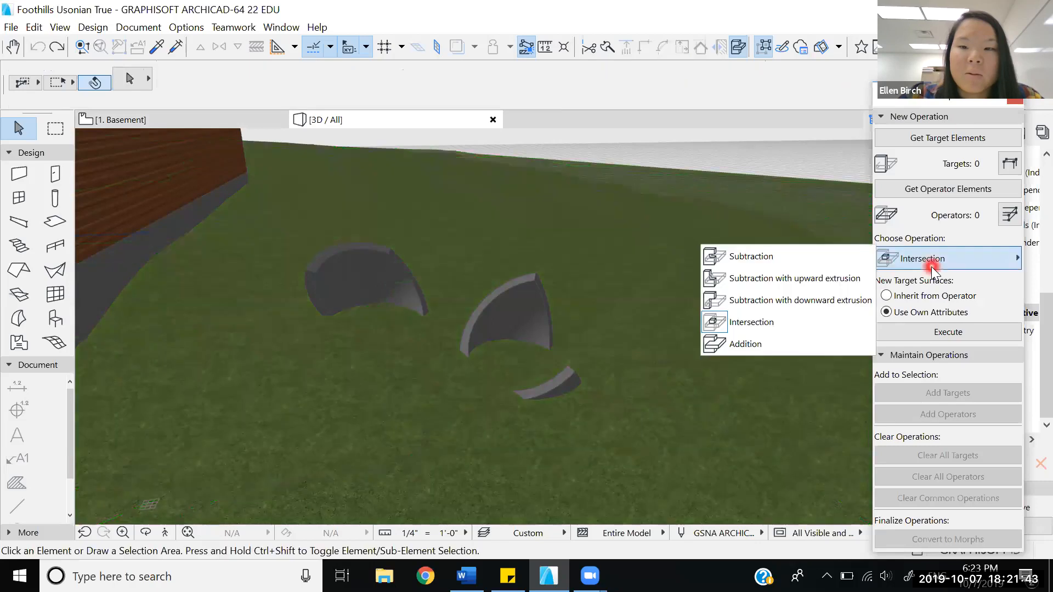
Step: Choose Addition, inspect the intersected shell and trimmed terrain piece, then undo
{"action": "left_click", "coordinate": [751, 322]}
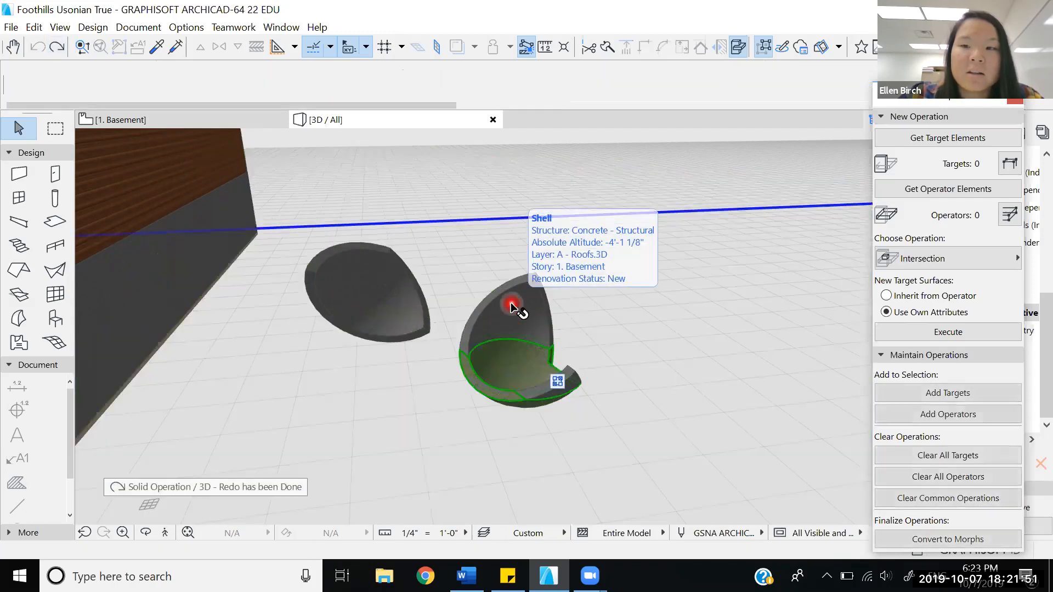
{"action": "left_click", "coordinate": [512, 304]}
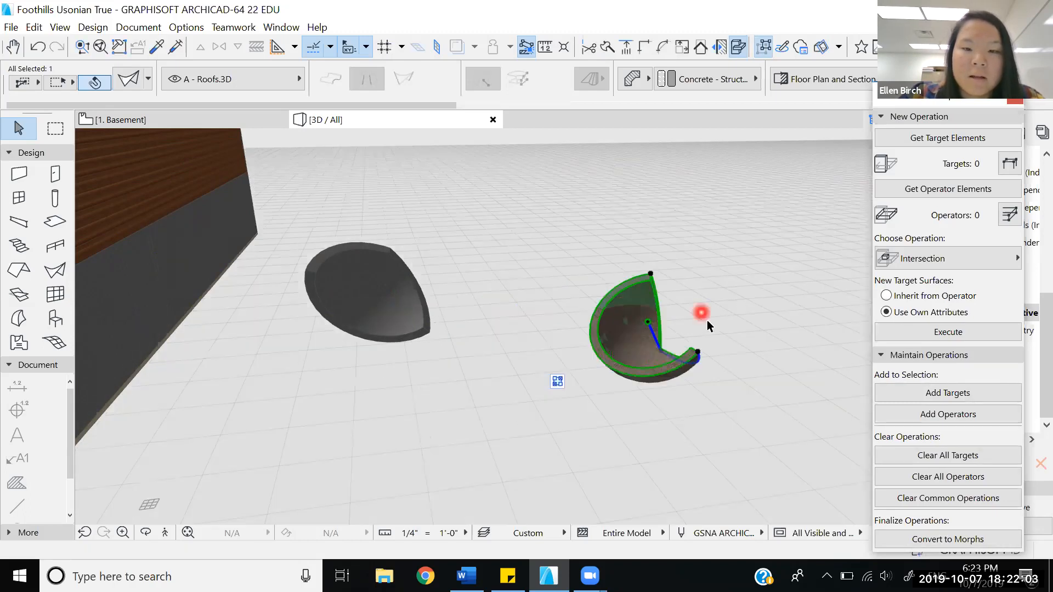
{"action": "left_click", "coordinate": [645, 309]}
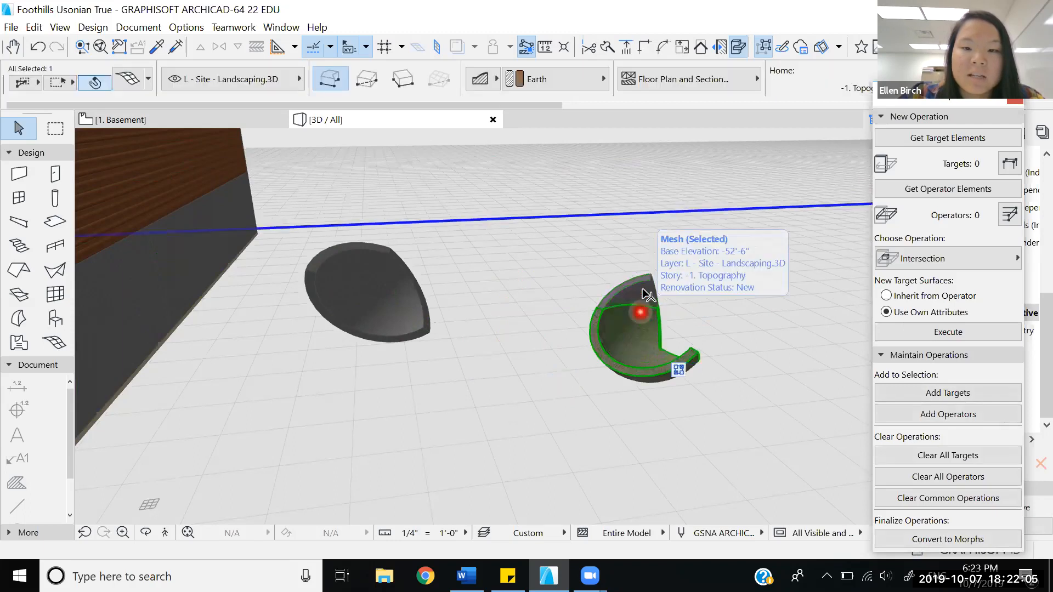
{"action": "mouse_move", "coordinate": [639, 311]}
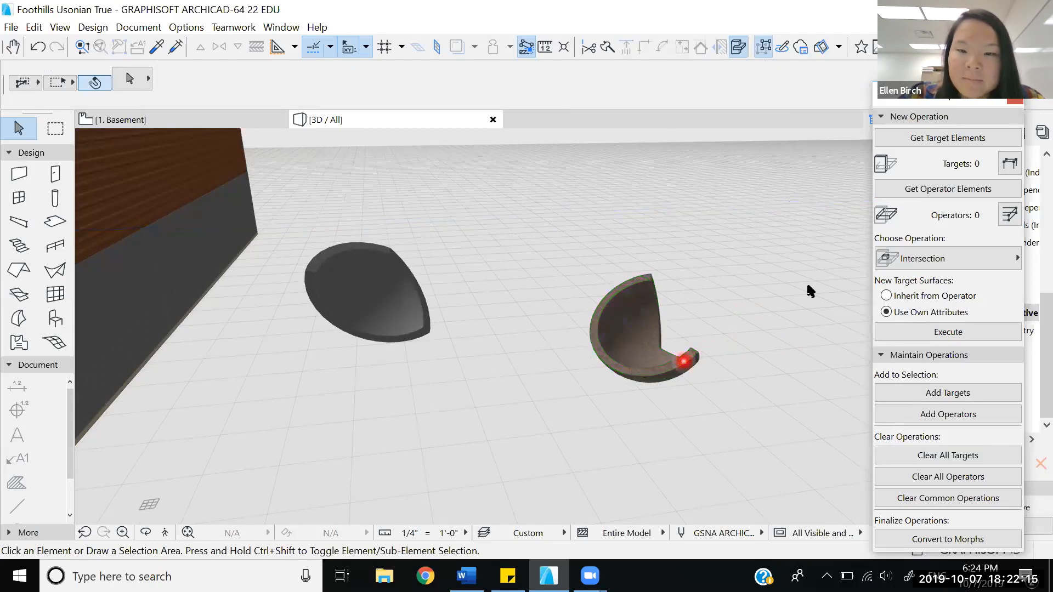
{"action": "left_click", "coordinate": [646, 330]}
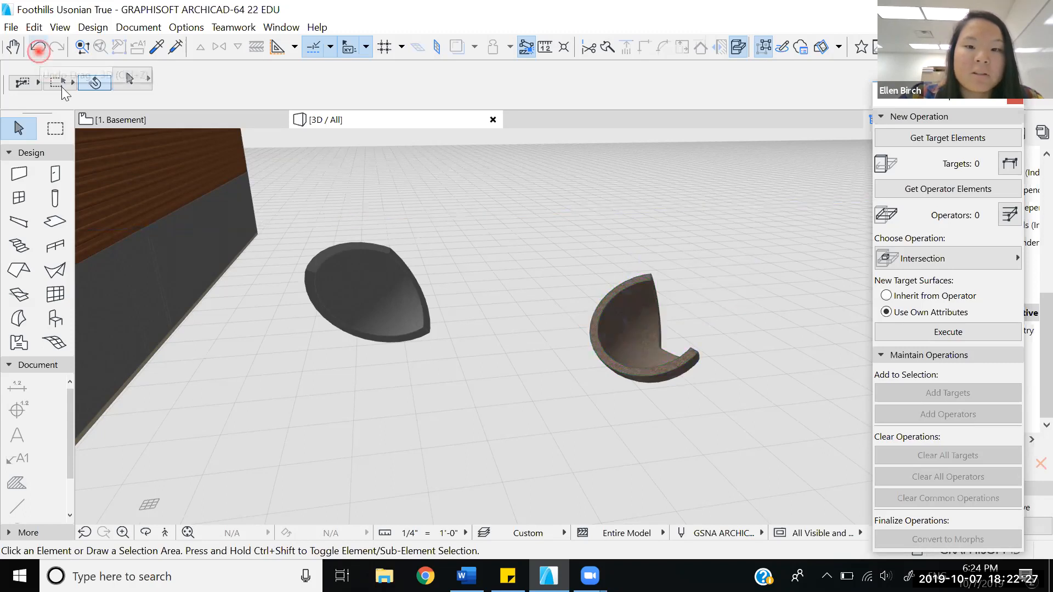
{"action": "left_click", "coordinate": [638, 323]}
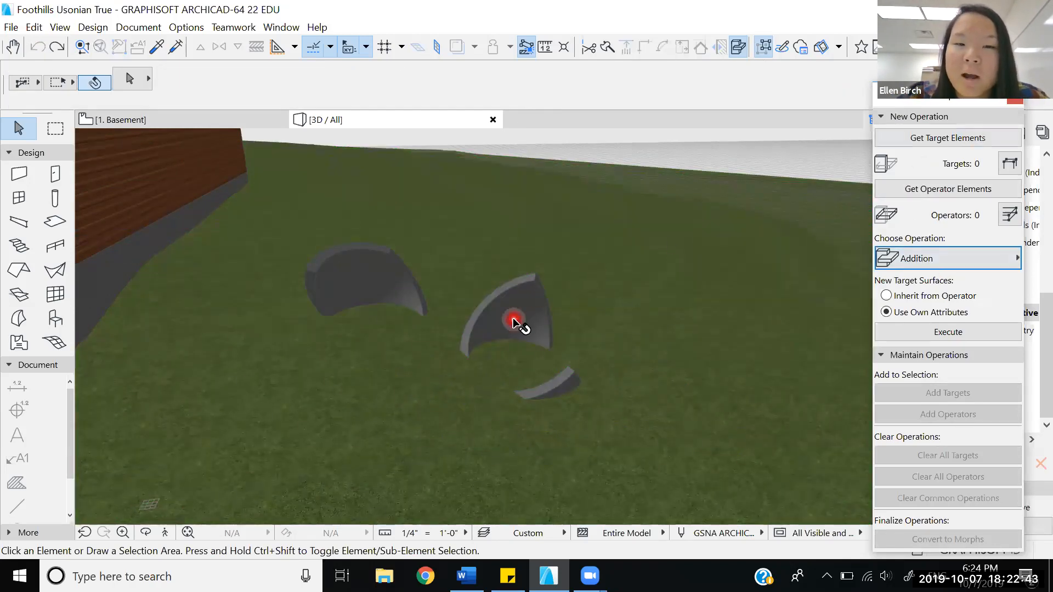
{"action": "mouse_move", "coordinate": [668, 354]}
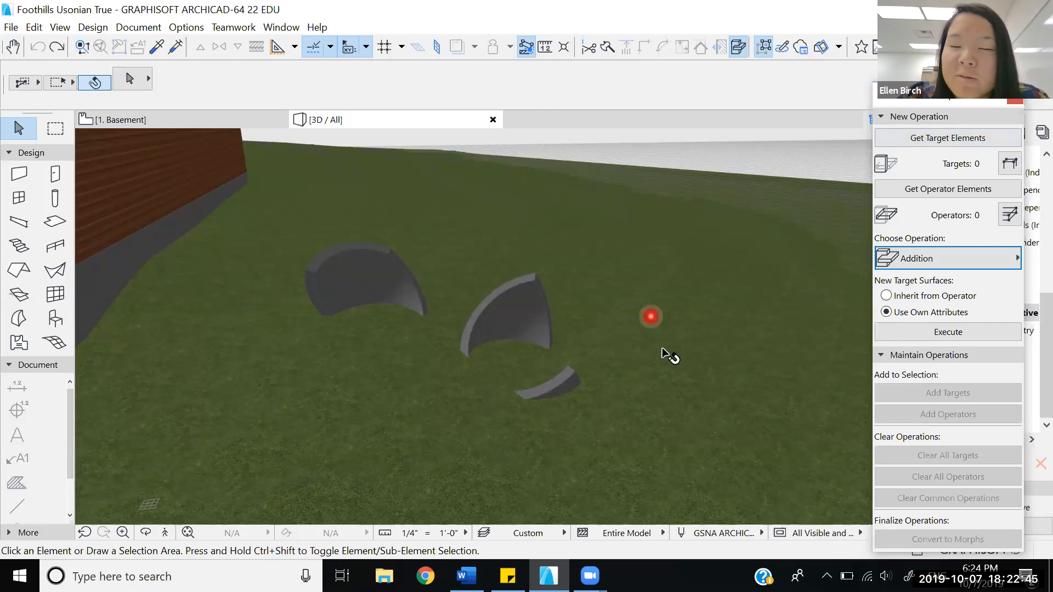
{"action": "mouse_move", "coordinate": [651, 359]}
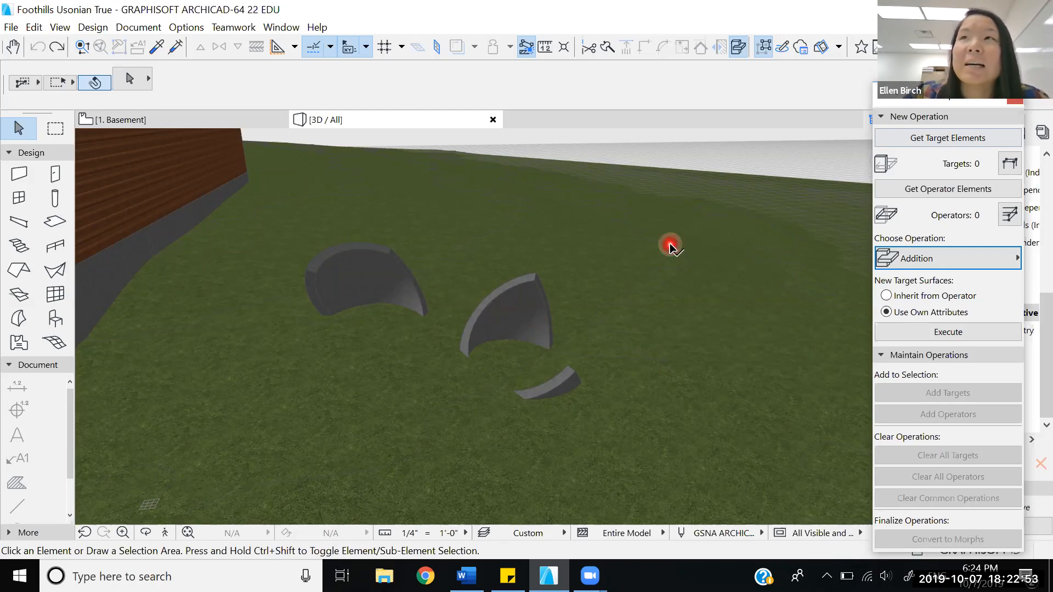
Step: Target the topography mesh and execute Addition with the left shell
{"action": "left_click", "coordinate": [670, 244]}
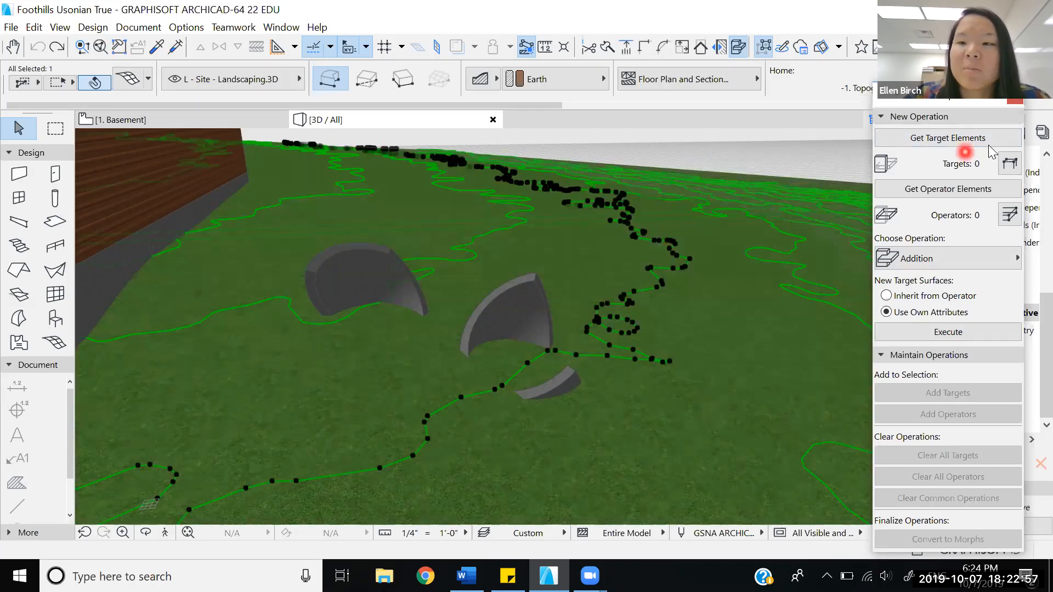
{"action": "left_click", "coordinate": [948, 138]}
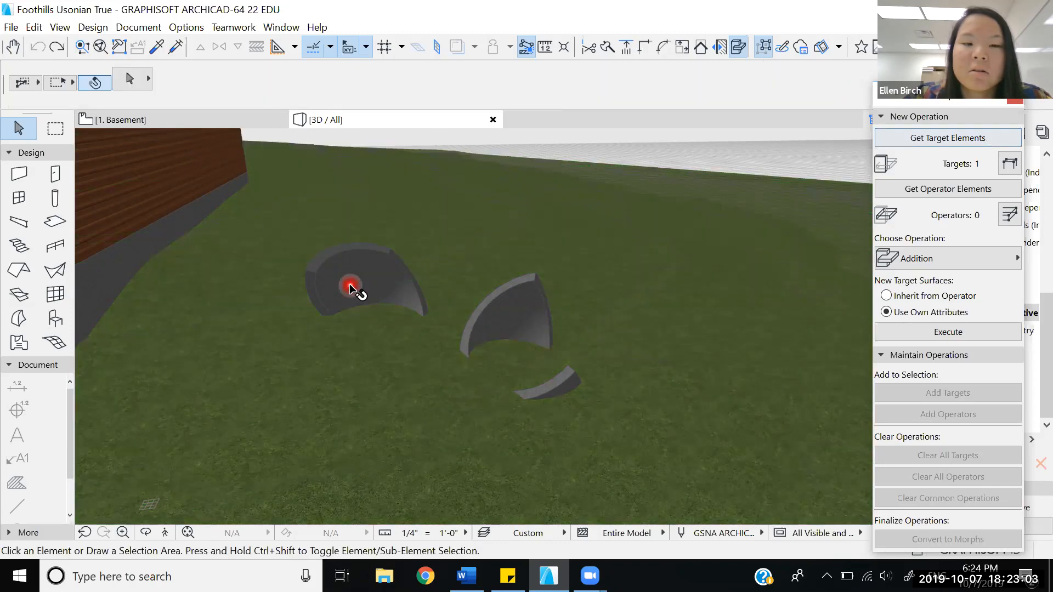
{"action": "left_click", "coordinate": [350, 285]}
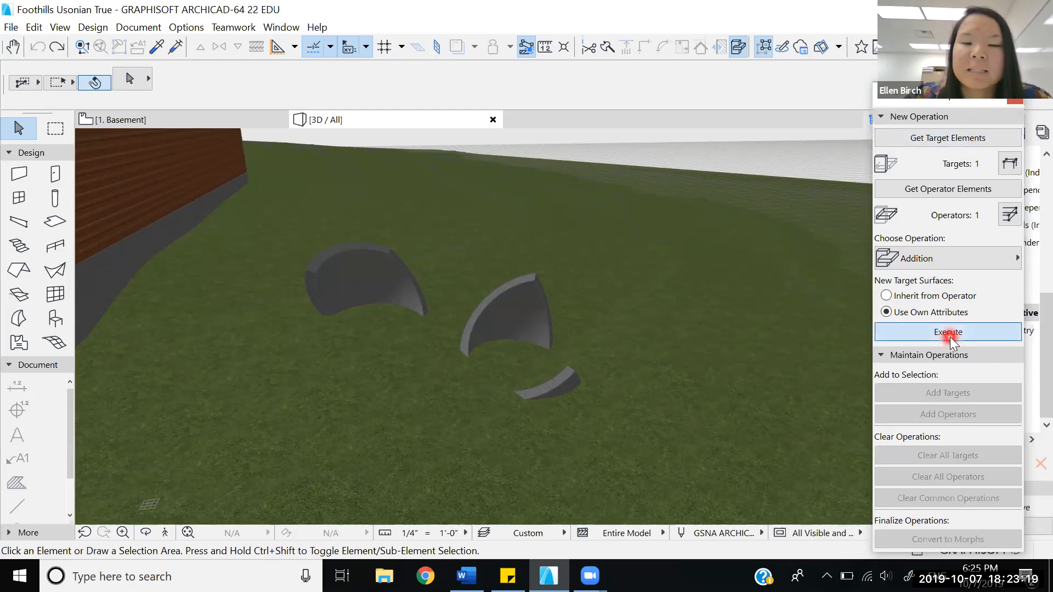
{"action": "left_click", "coordinate": [948, 331]}
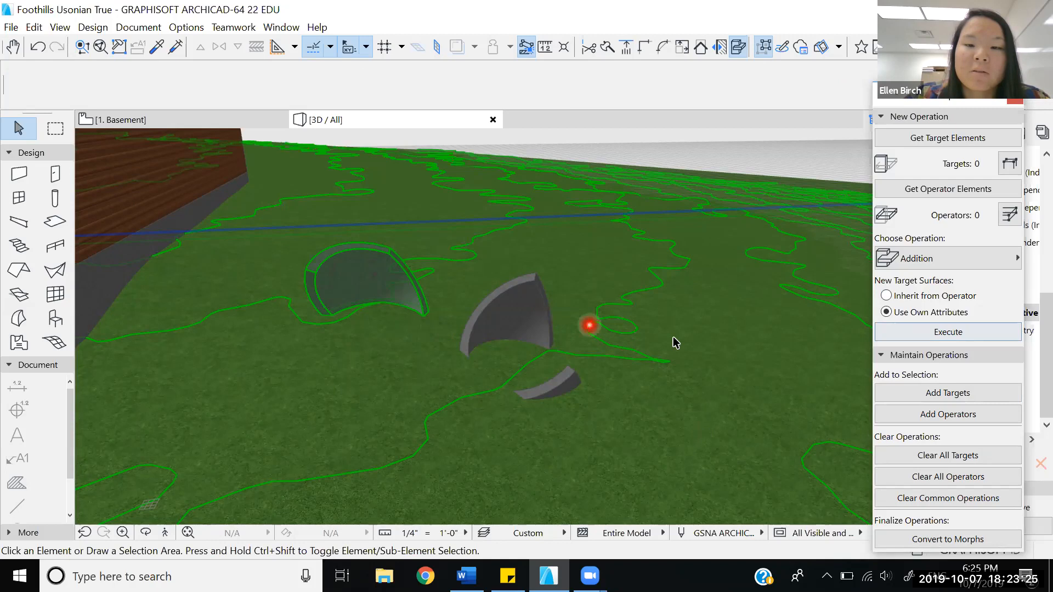
{"action": "left_click", "coordinate": [674, 338]}
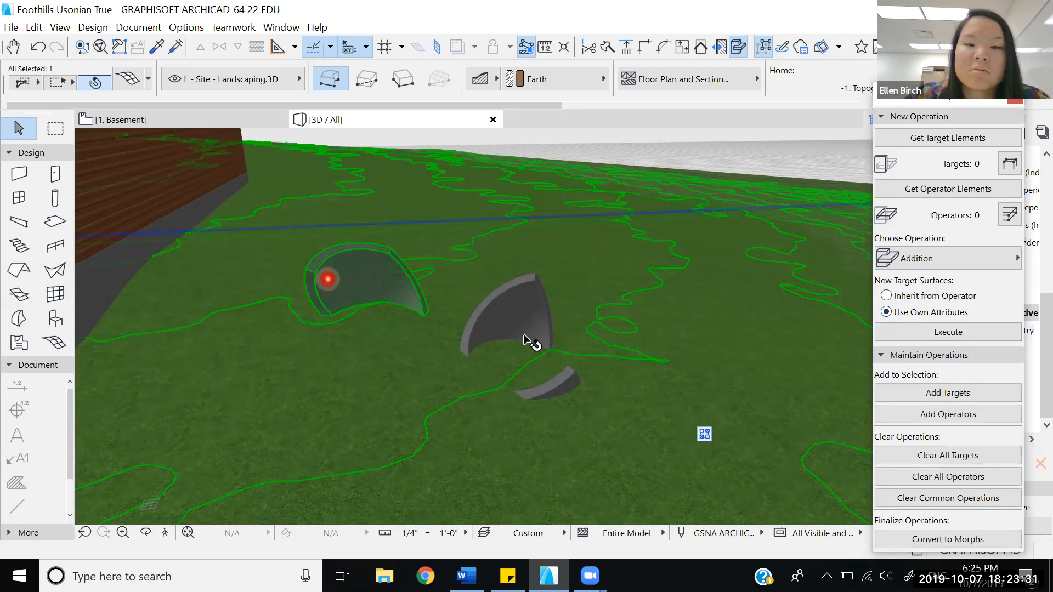
{"action": "left_click", "coordinate": [560, 343]}
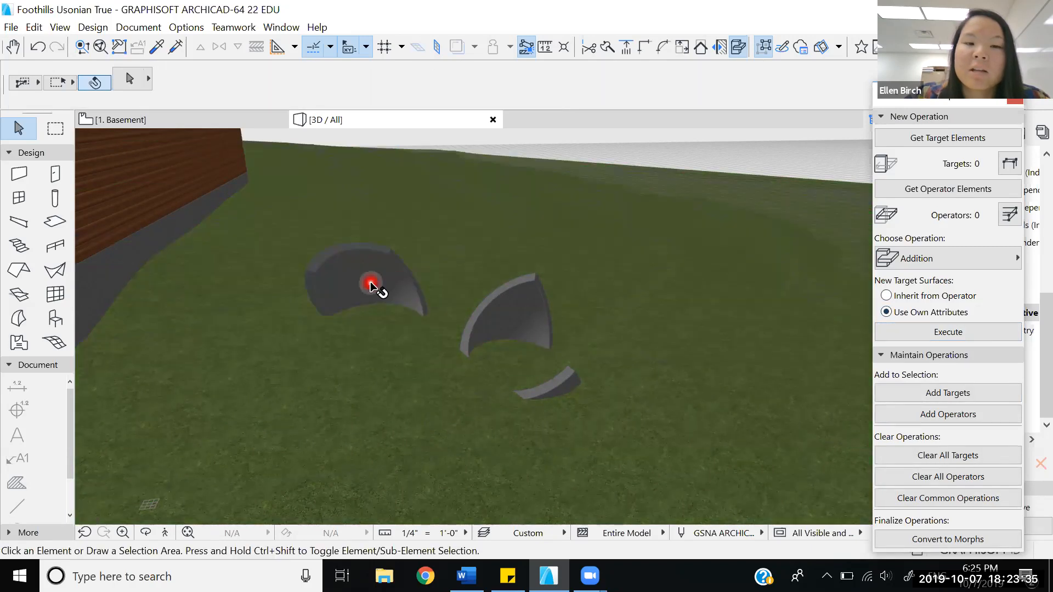
{"action": "left_click", "coordinate": [369, 283]}
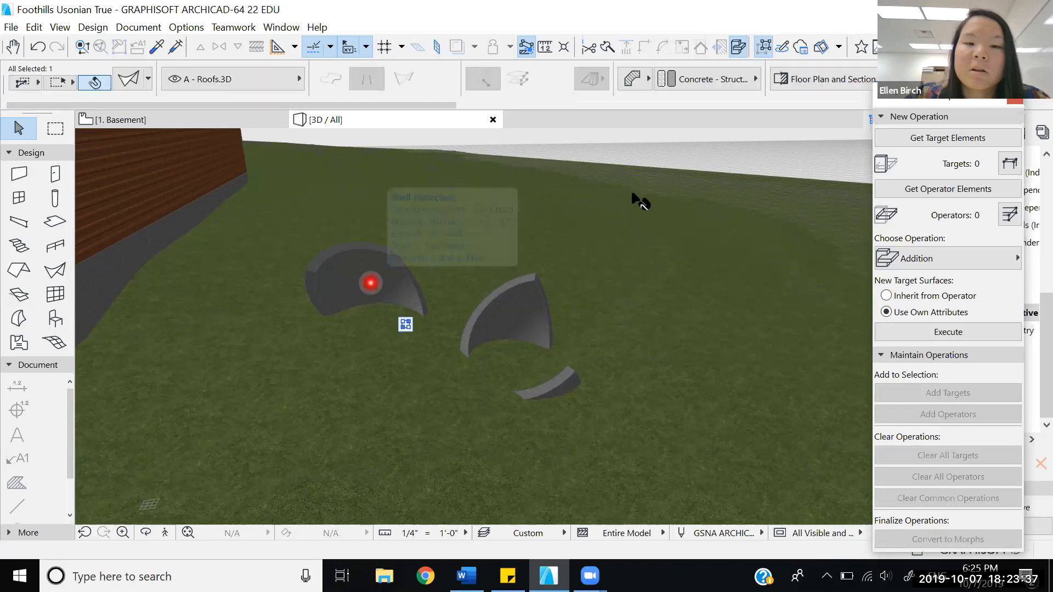
{"action": "left_click", "coordinate": [948, 189]}
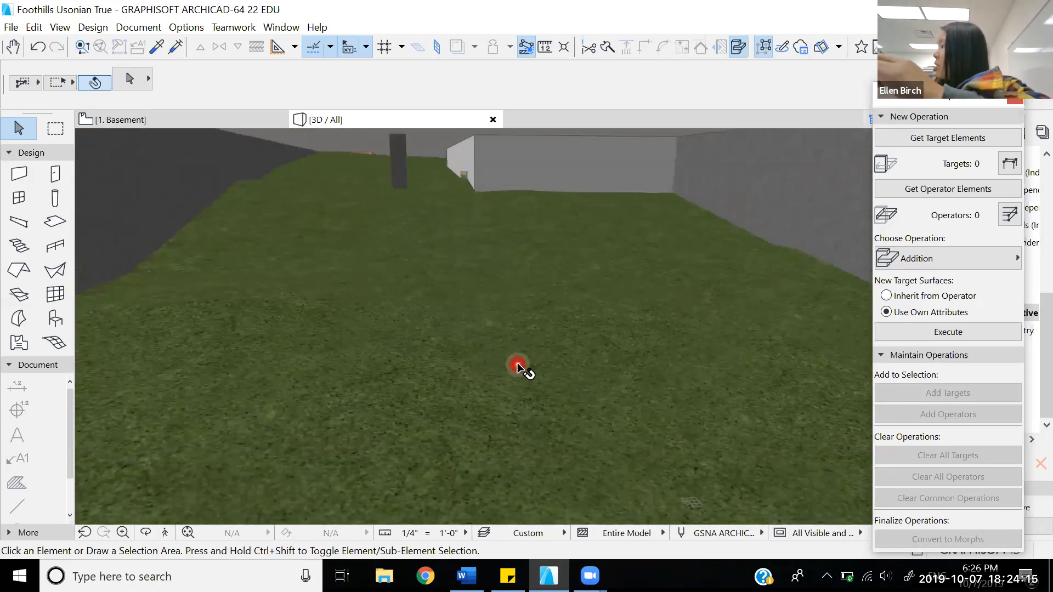
{"action": "mouse_move", "coordinate": [520, 369]}
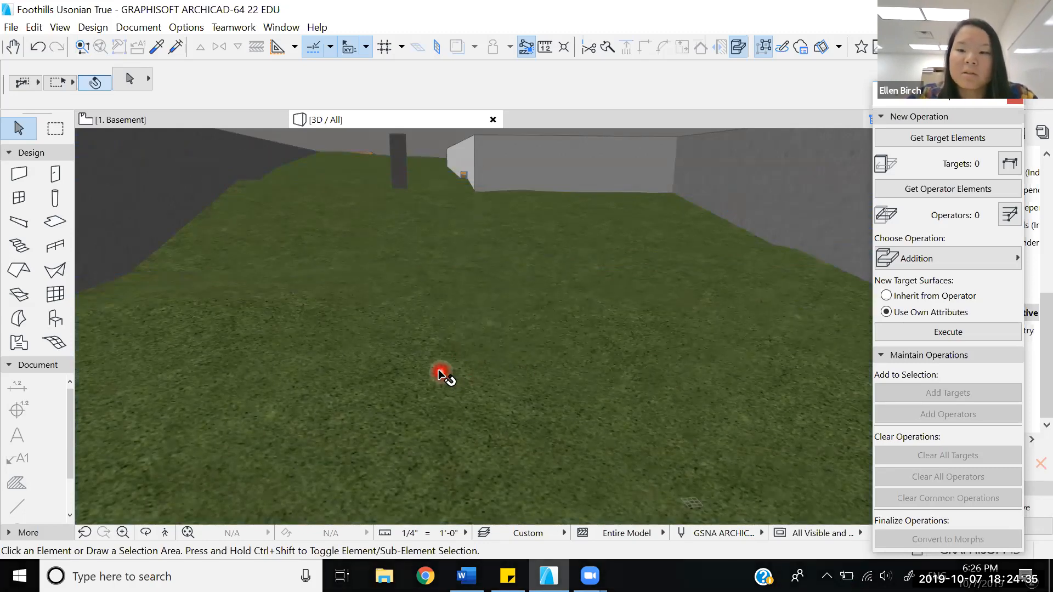
{"action": "mouse_move", "coordinate": [561, 379]}
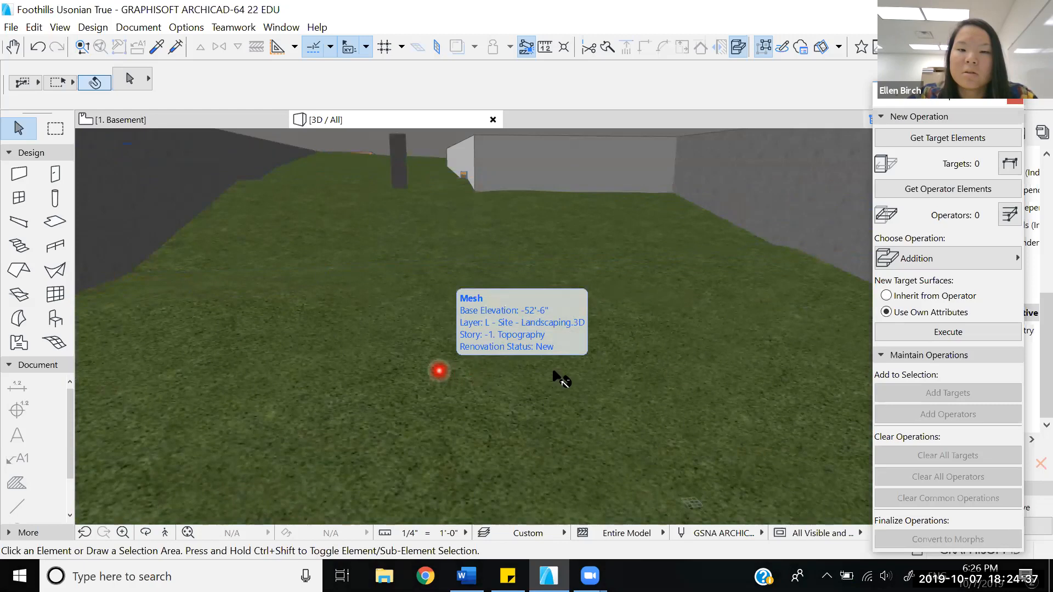
Step: Select the topography mesh filling the basement beside the house walls
{"action": "left_click", "coordinate": [439, 371]}
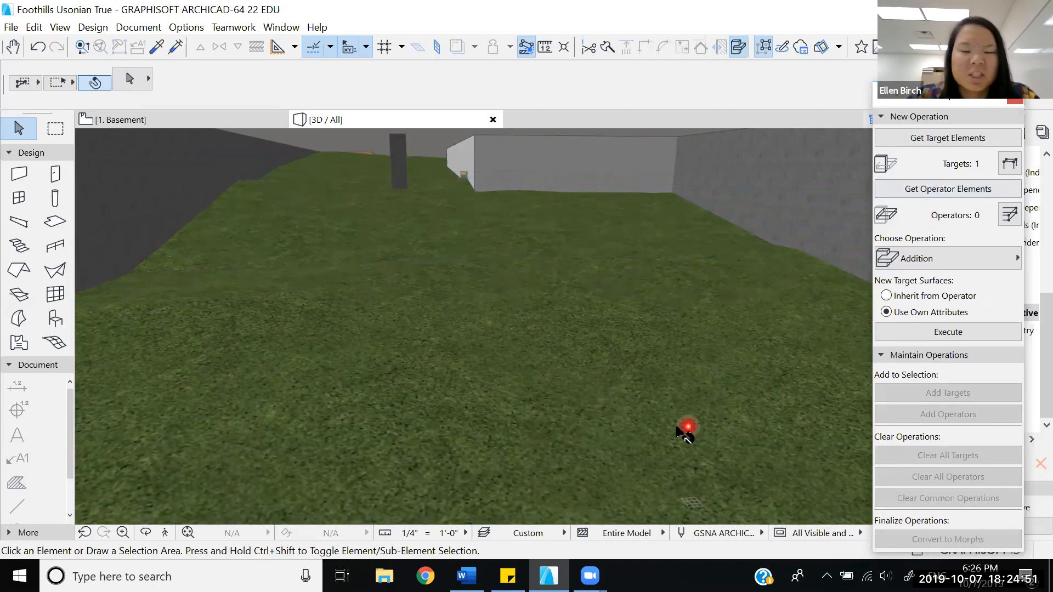
{"action": "mouse_move", "coordinate": [578, 453]}
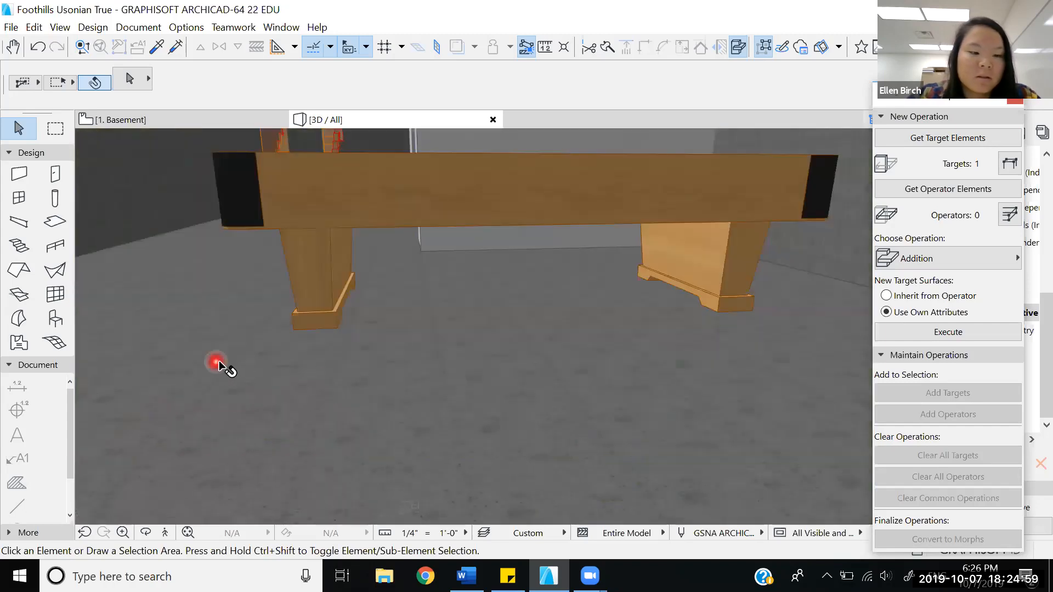
Step: Use the basement floor as operator and execute Subtraction with upward extrusion on the topography
{"action": "left_click", "coordinate": [216, 362]}
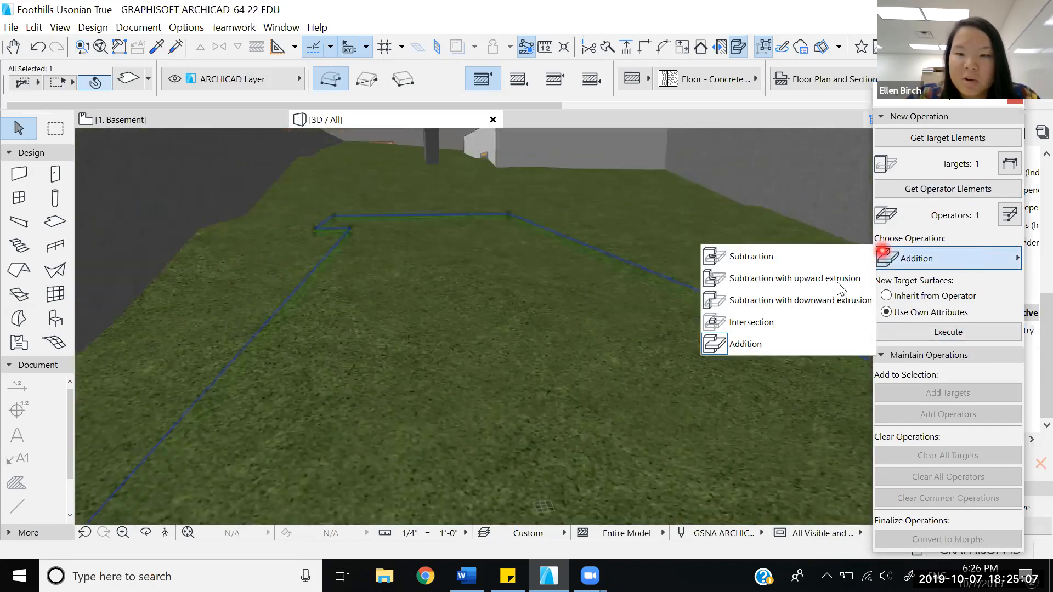
{"action": "left_click", "coordinate": [793, 278]}
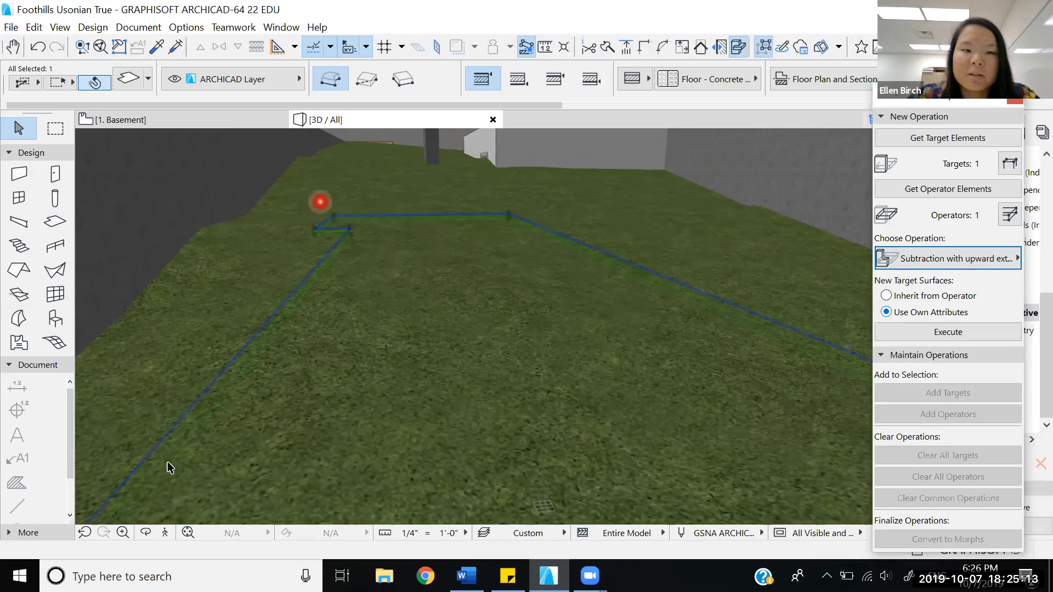
{"action": "left_click", "coordinate": [948, 332]}
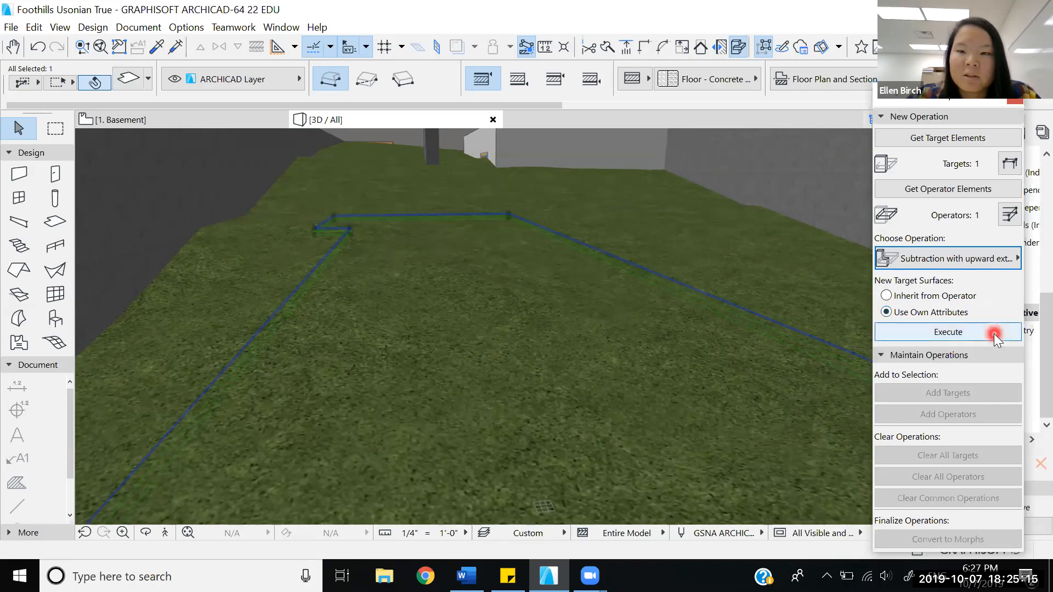
{"action": "left_click", "coordinate": [948, 332]}
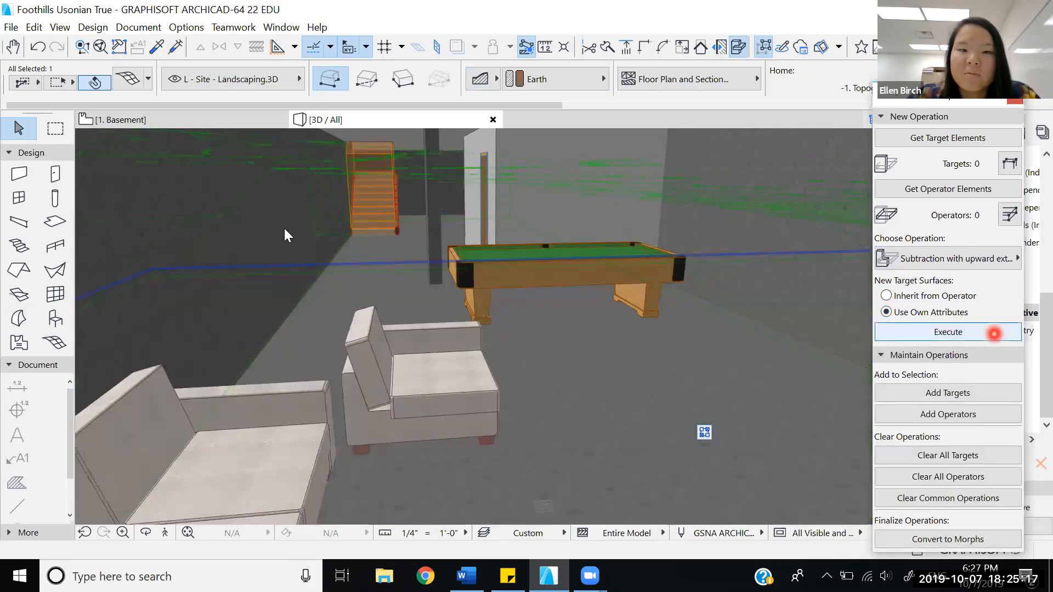